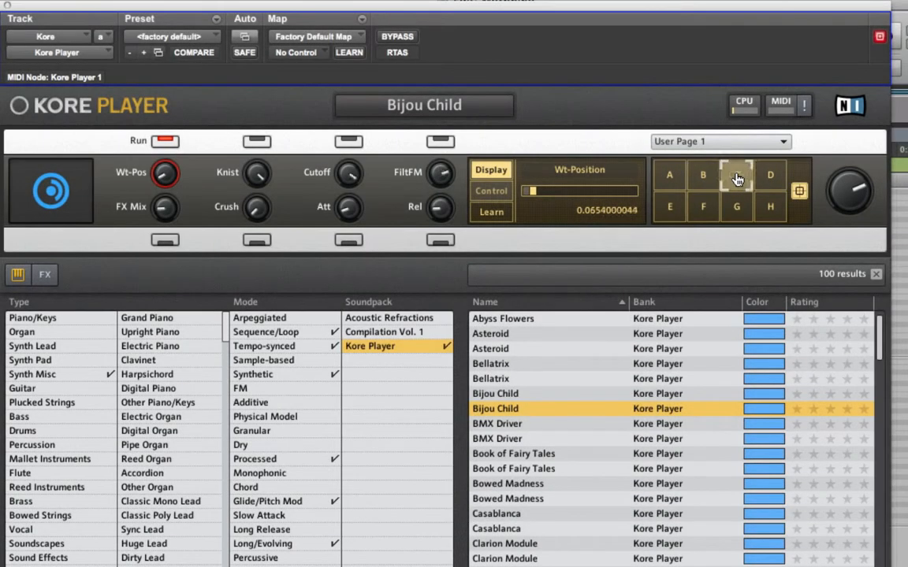
Close the Kore Player window holding Bijou Child to reveal the Kore, FM8 and speech tracks
left_click(770, 174)
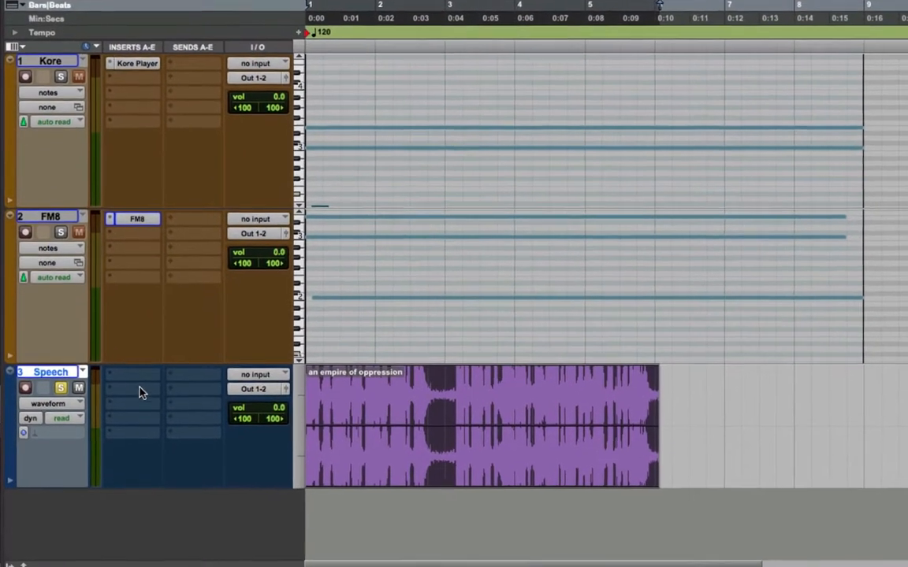
Pick an empty insert slot on the Speech track to begin adding AIR Flanger
left_click(132, 398)
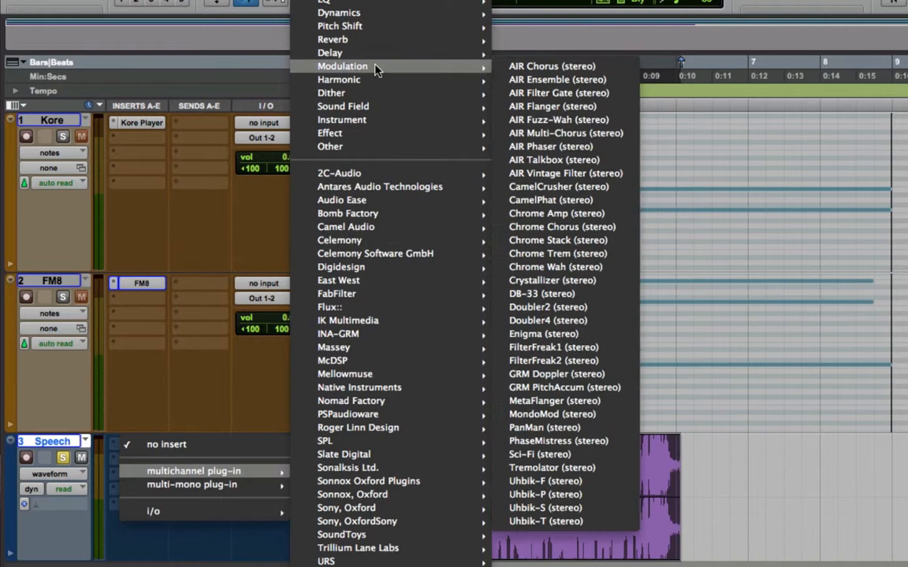
mouse_move(459, 72)
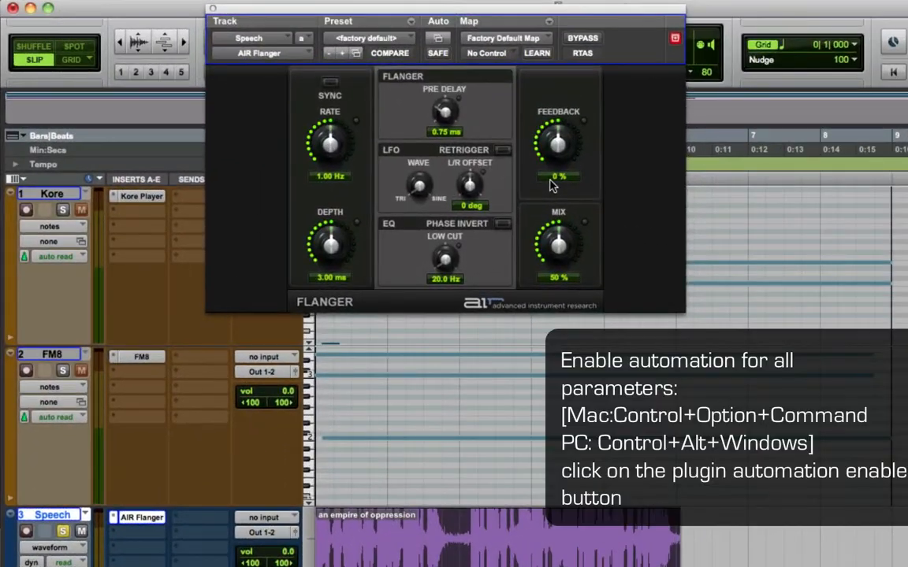
mouse_move(509, 132)
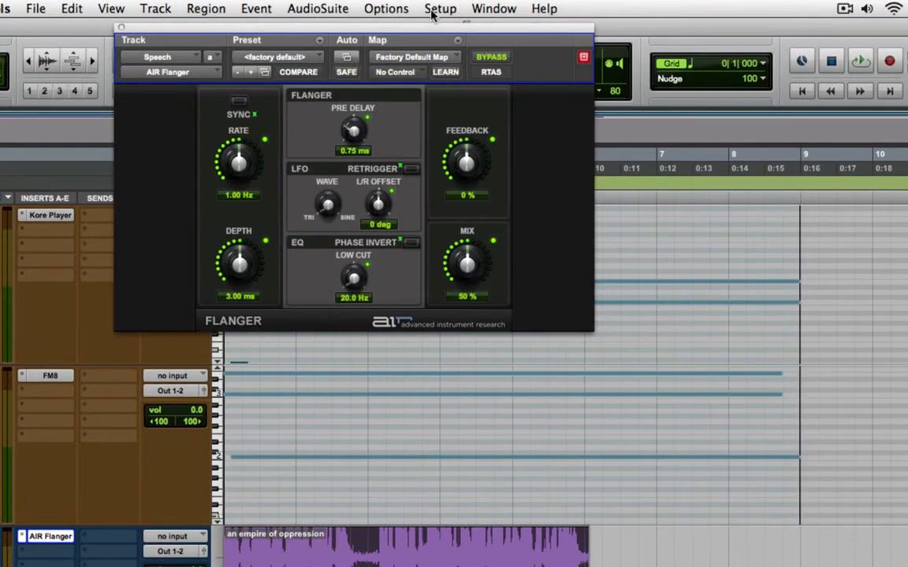
left_click(439, 8)
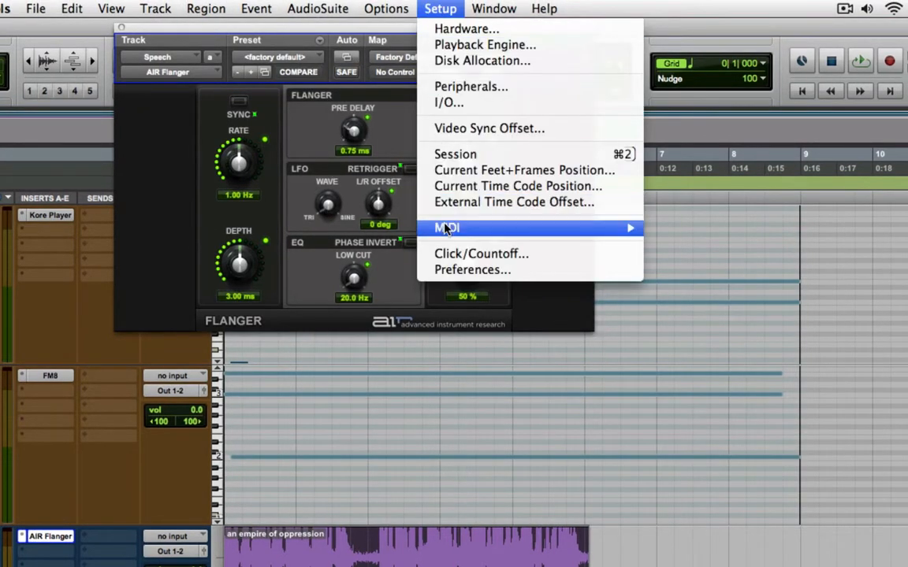
left_click(472, 269)
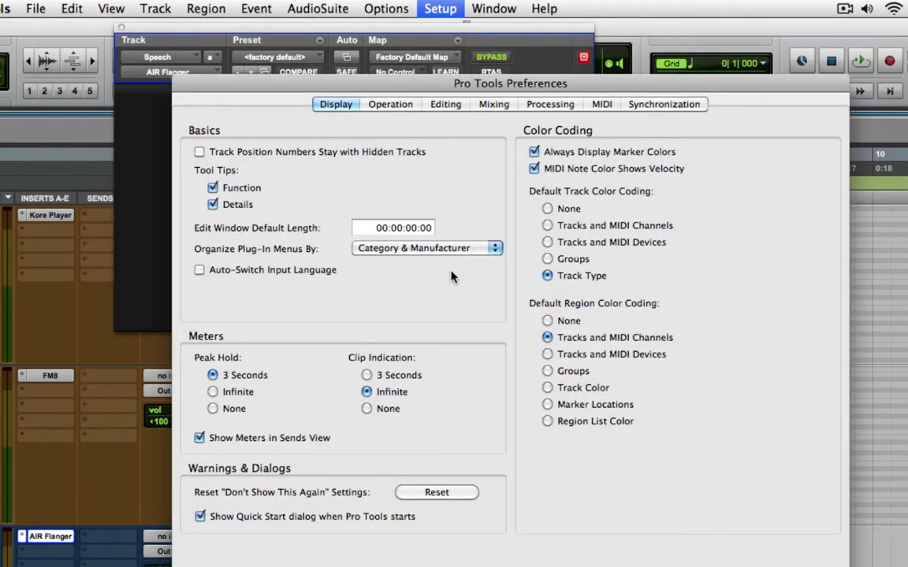
left_click(493, 104)
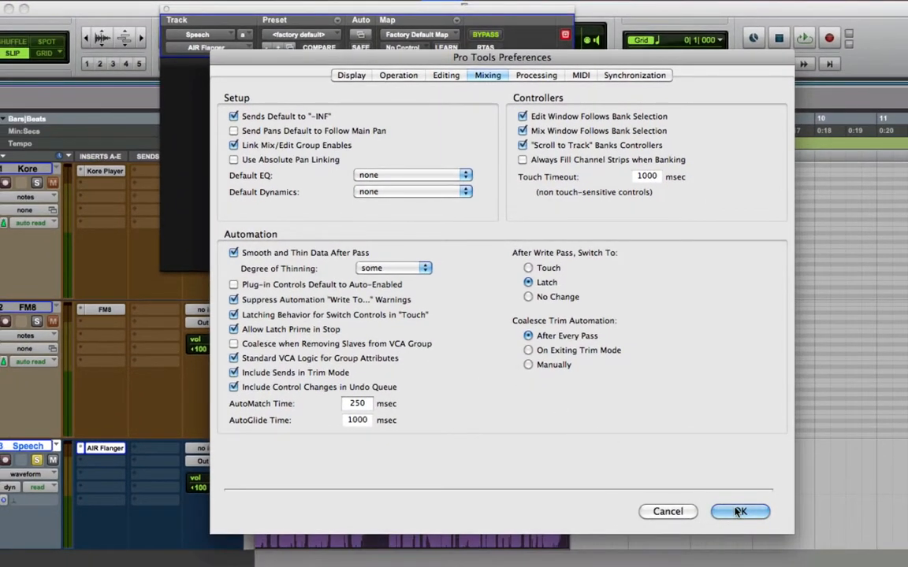
left_click(740, 512)
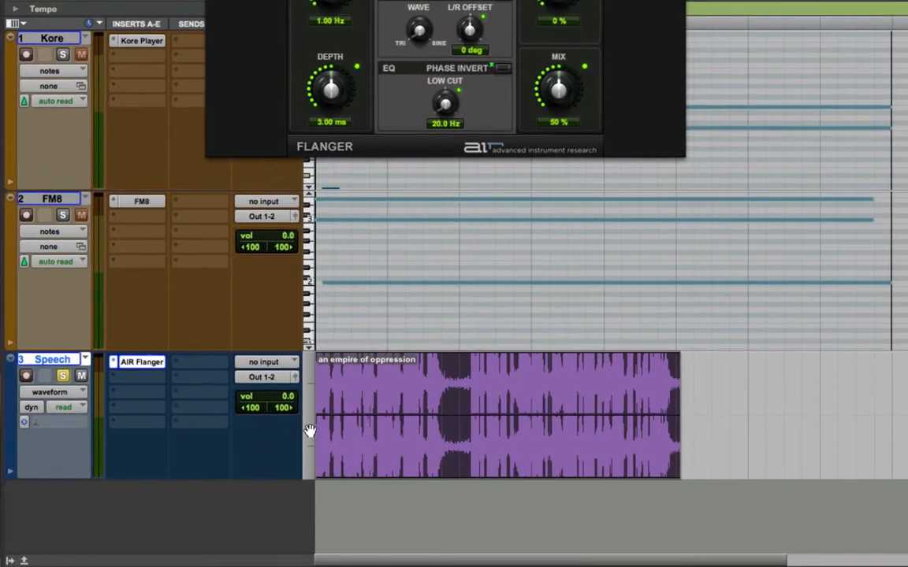
mouse_move(63, 407)
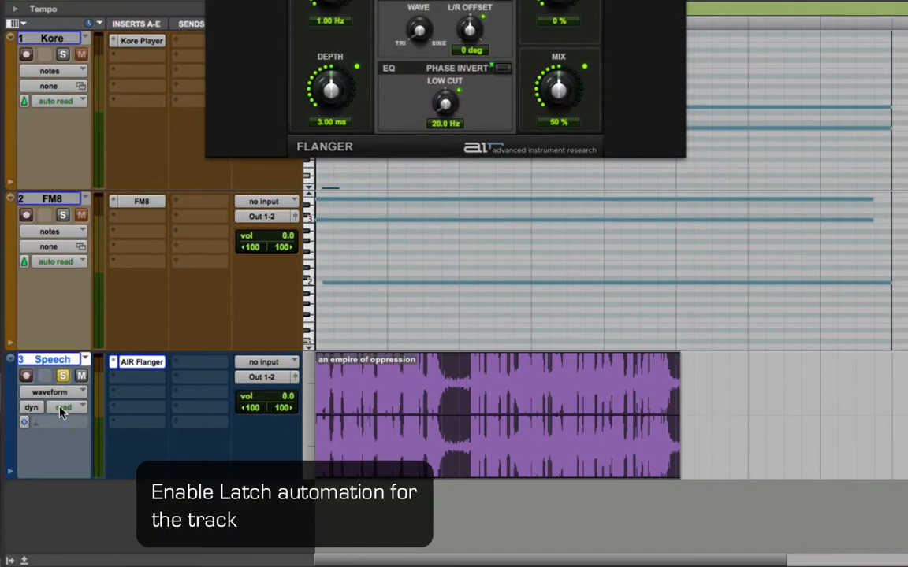
Switch Speech to latch automation and write flanger rate 0.27 Hz and low cut 93.8 Hz
left_click(67, 407)
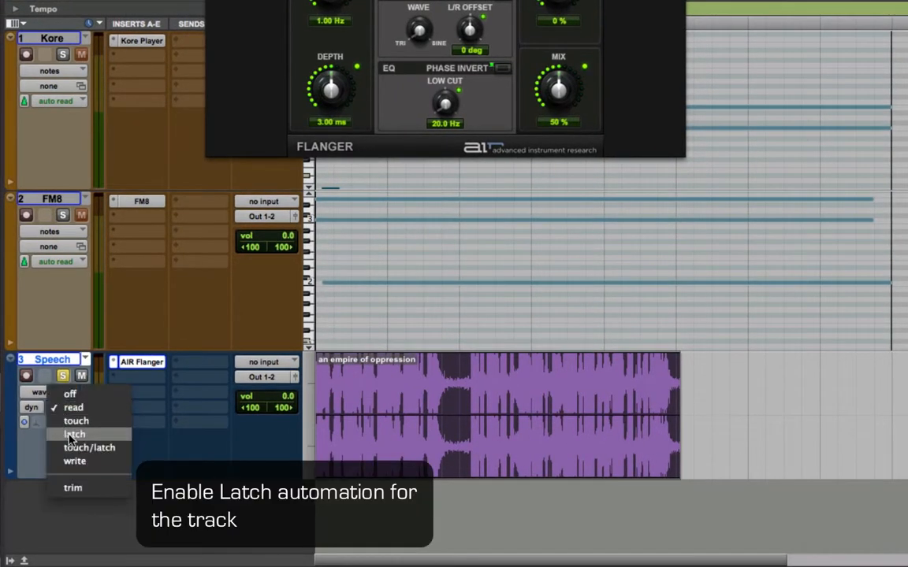
left_click(74, 435)
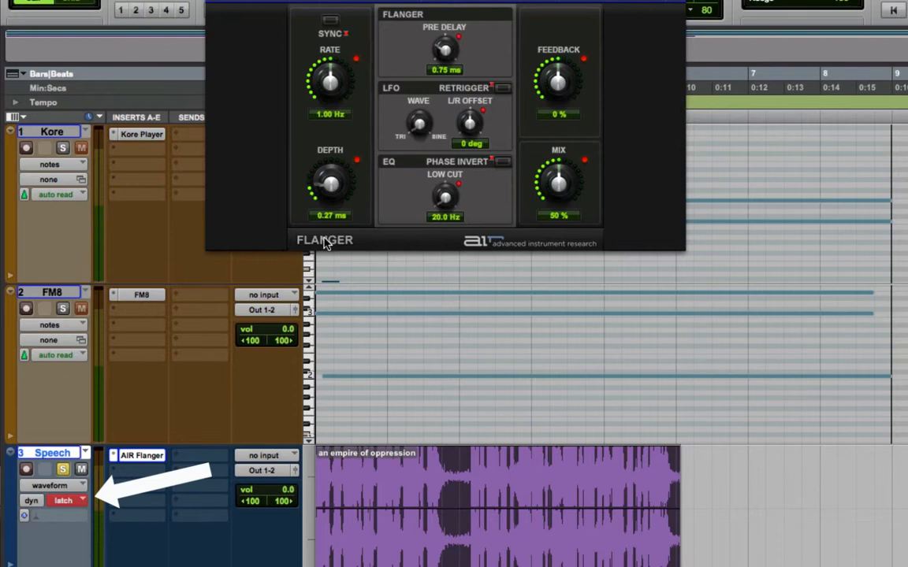
left_click_drag(329, 79, 329, 94)
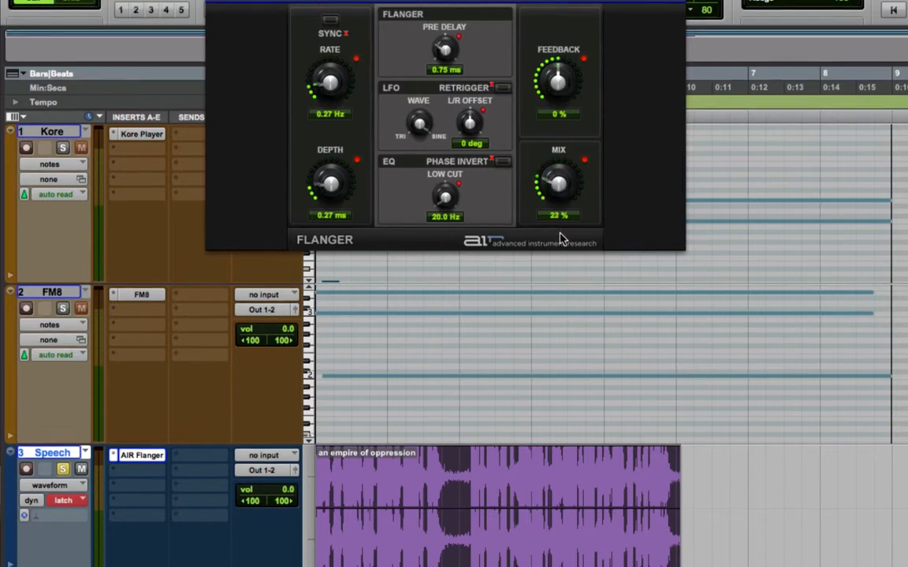
left_click_drag(446, 193, 445, 173)
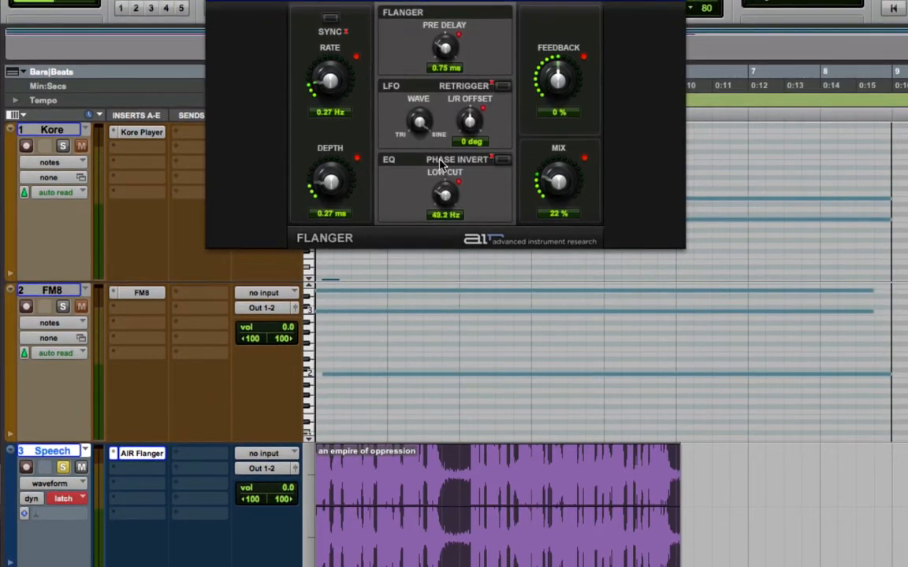
left_click_drag(444, 193, 444, 165)
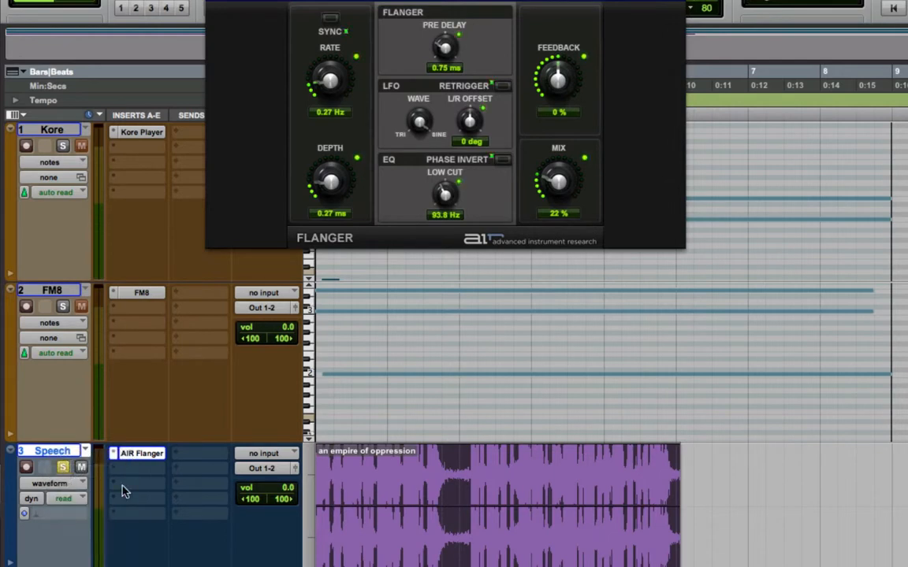
mouse_move(213, 261)
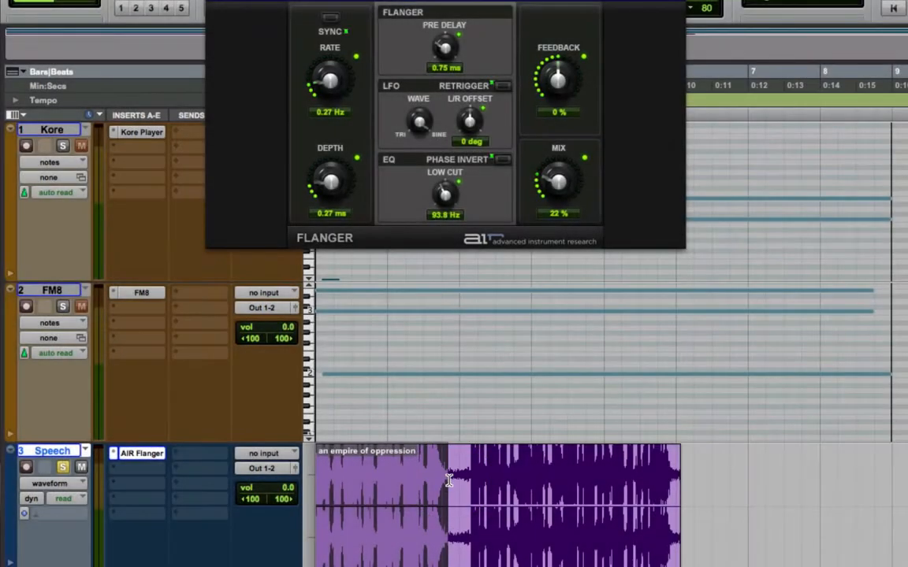
mouse_move(365, 116)
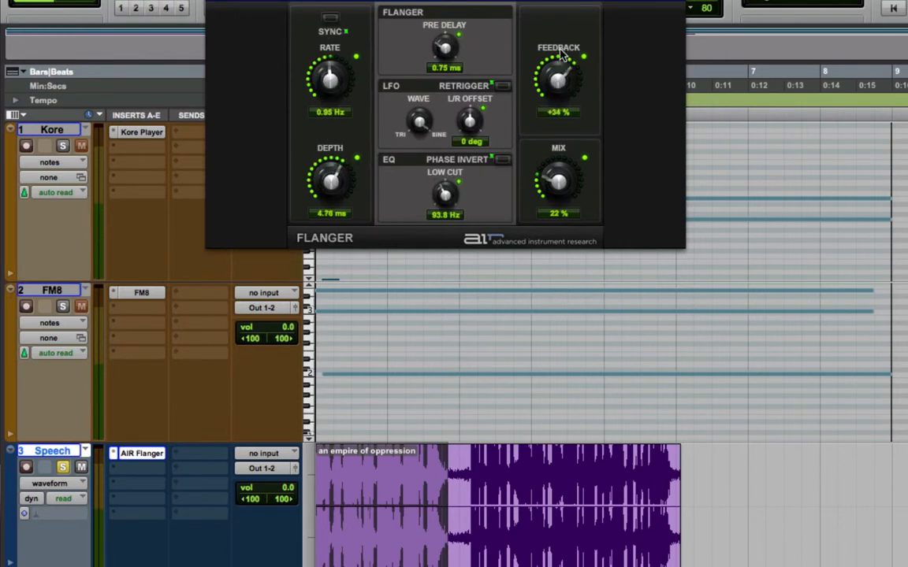
Set the flanger feedback to +78% and pre delay to 2.65 ms
left_click_drag(558, 75, 558, 55)
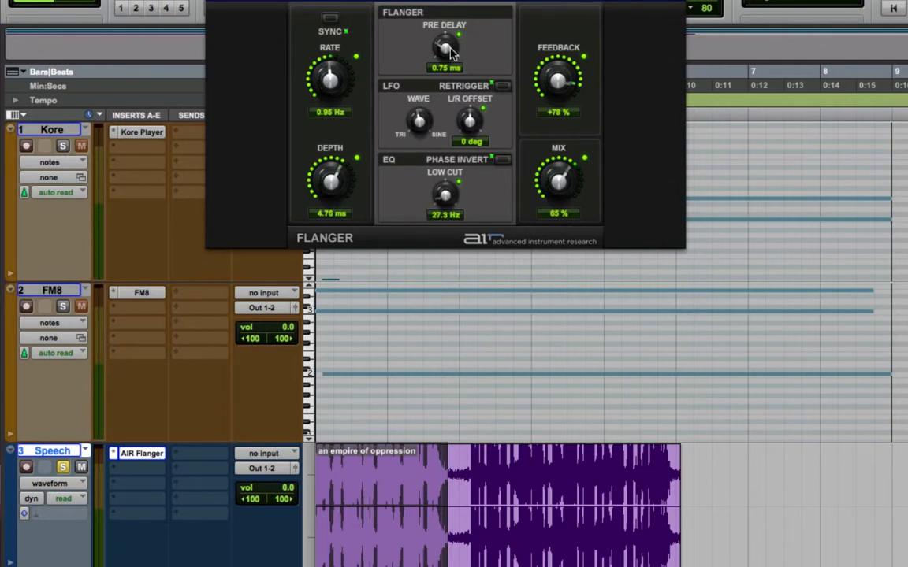
left_click_drag(445, 44, 441, 36)
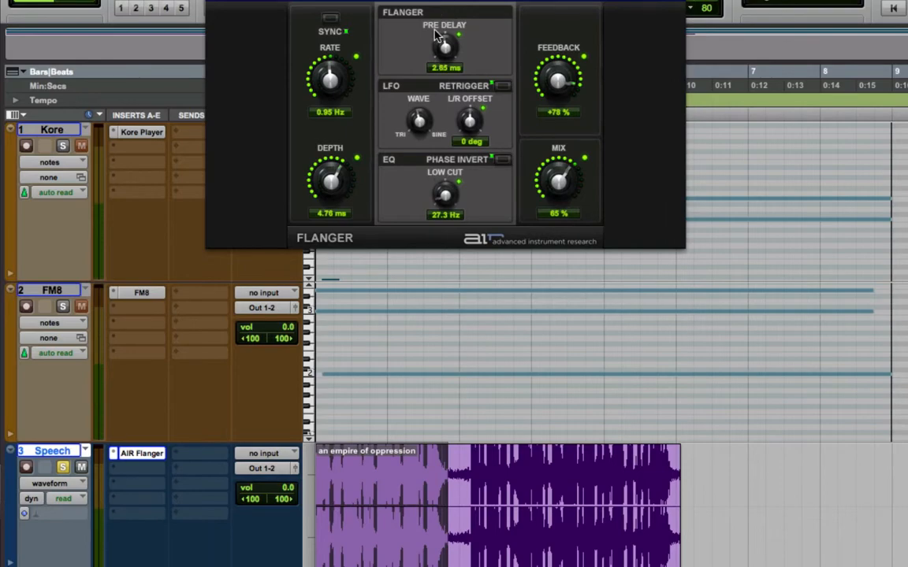
left_click(159, 9)
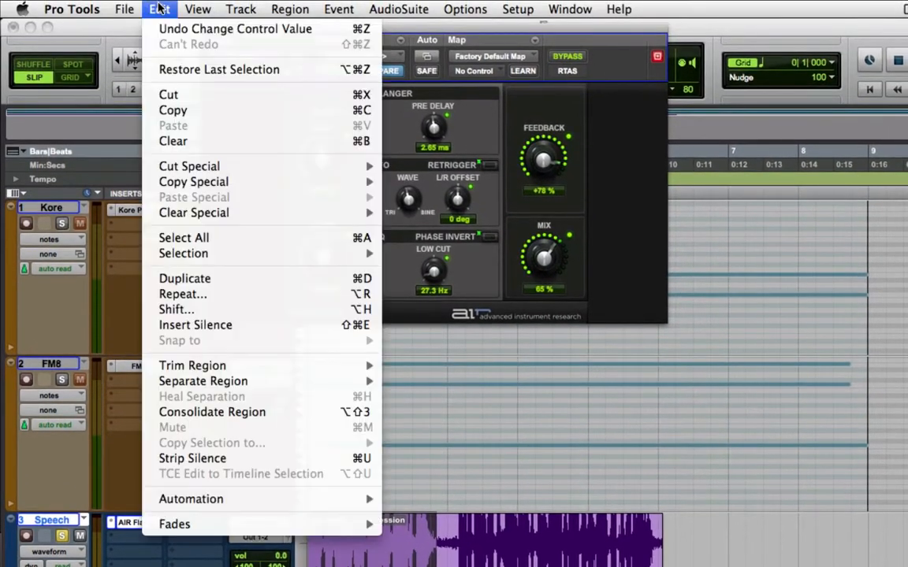
mouse_move(191, 499)
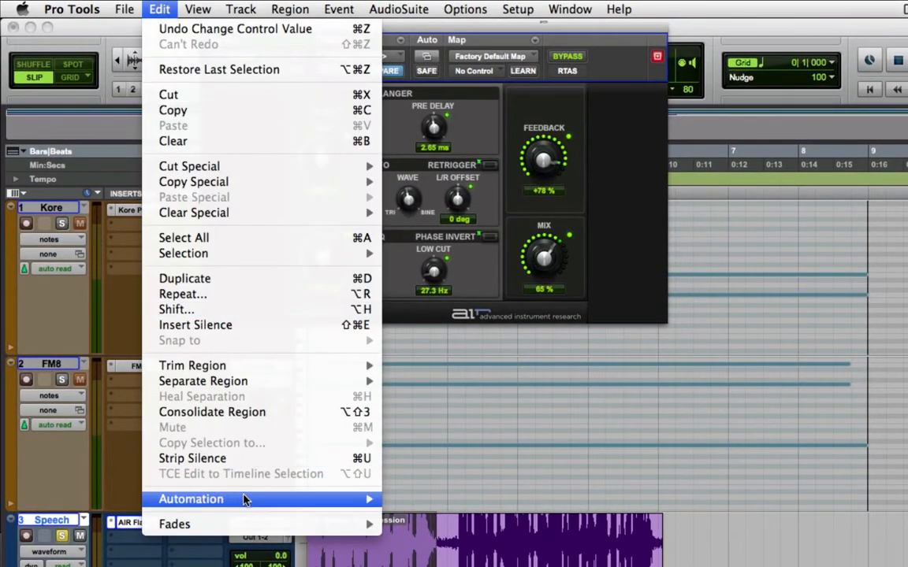
mouse_move(190, 499)
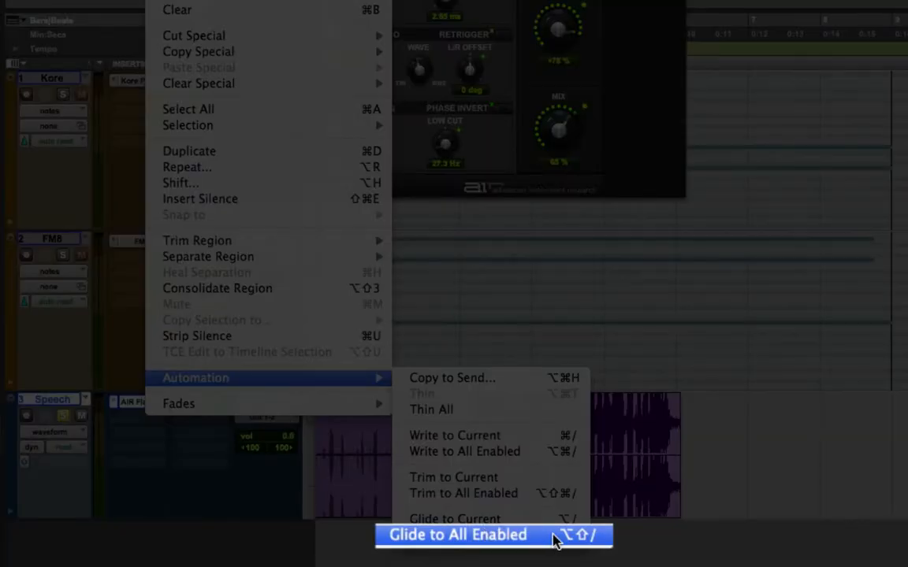
Glide all enabled flanger parameters to 0.94 Hz rate, 4.63 ms depth and 64% mix
left_click(458, 534)
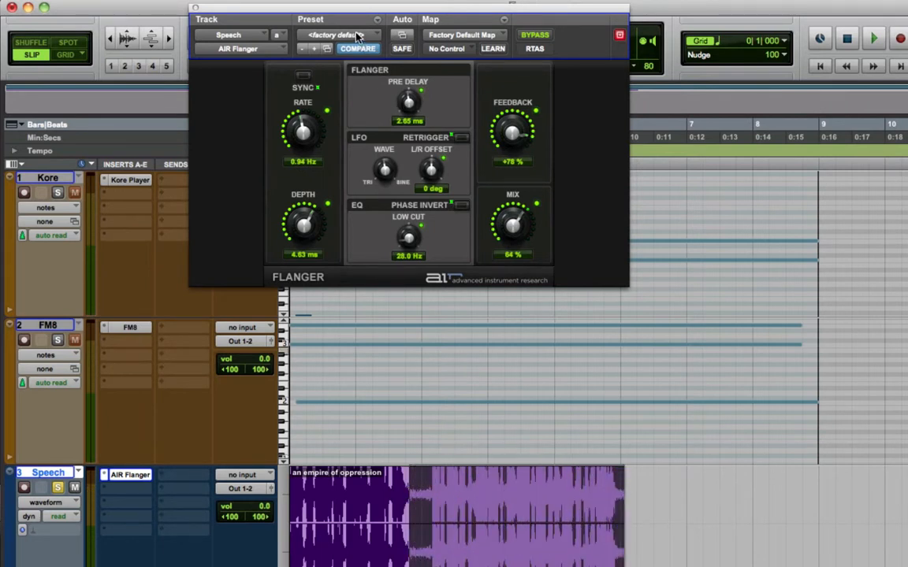
Load the 09 Eights Pulse flanger preset, giving 1.08 ms depth and 50% mix
left_click(339, 34)
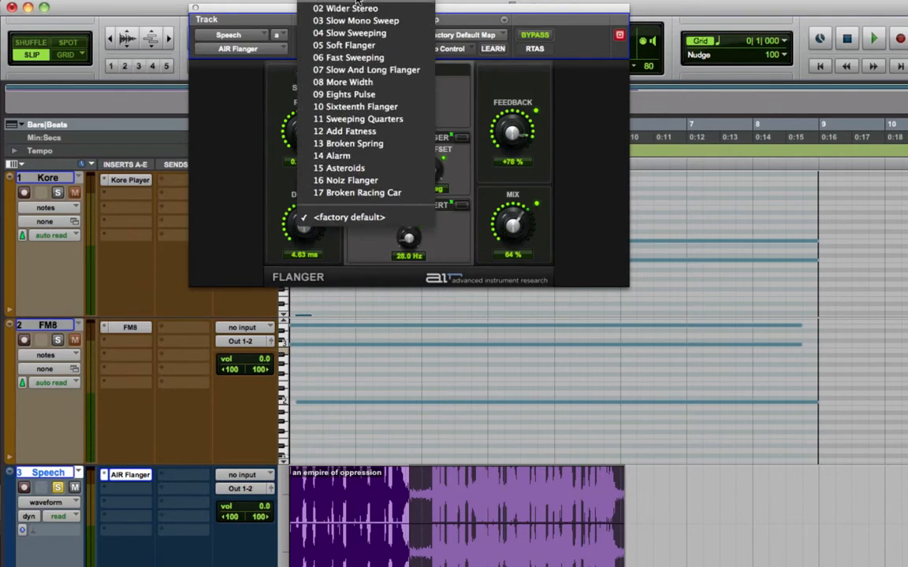
mouse_move(355, 94)
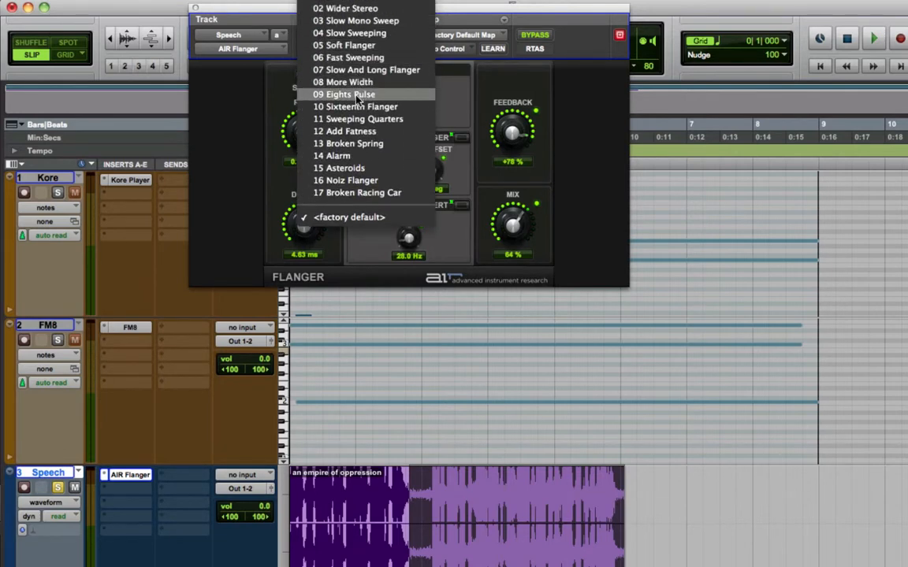
left_click(344, 94)
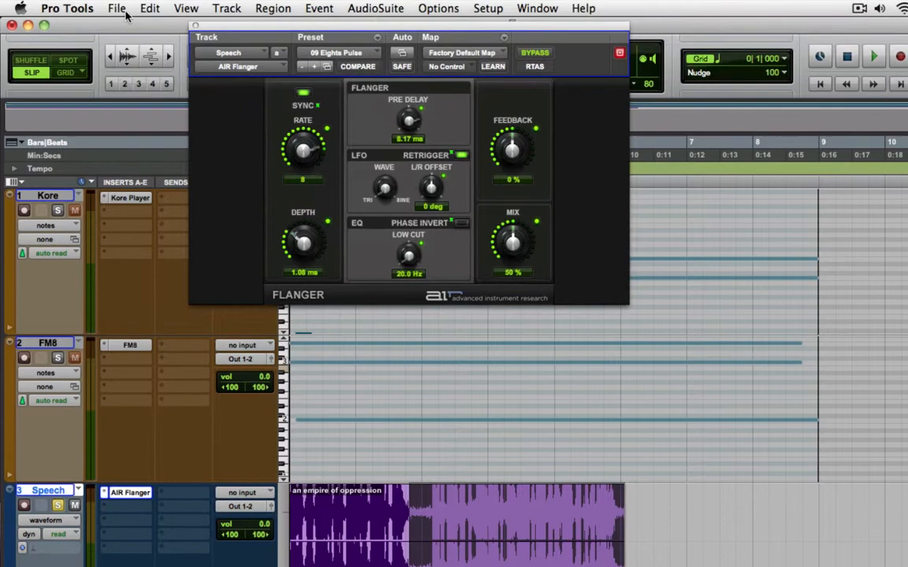
left_click(117, 8)
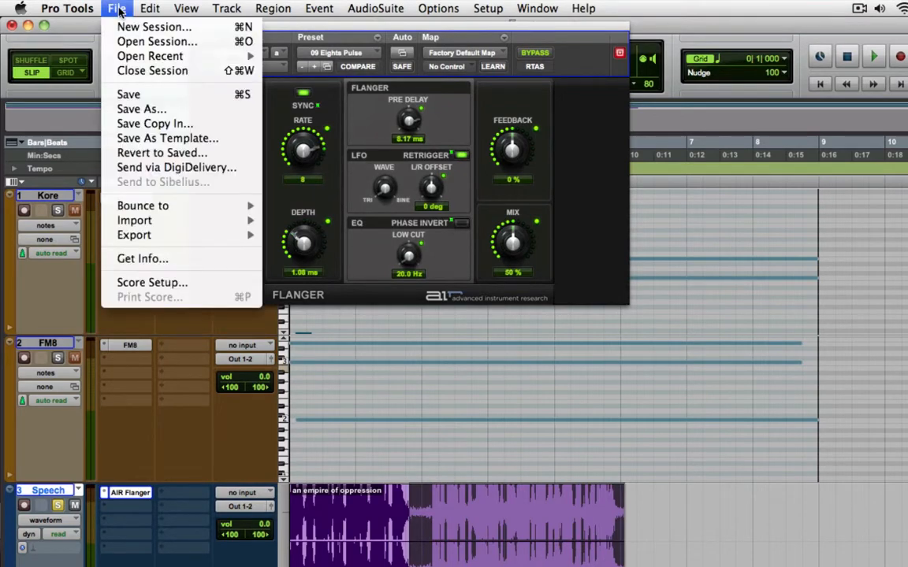
left_click(149, 7)
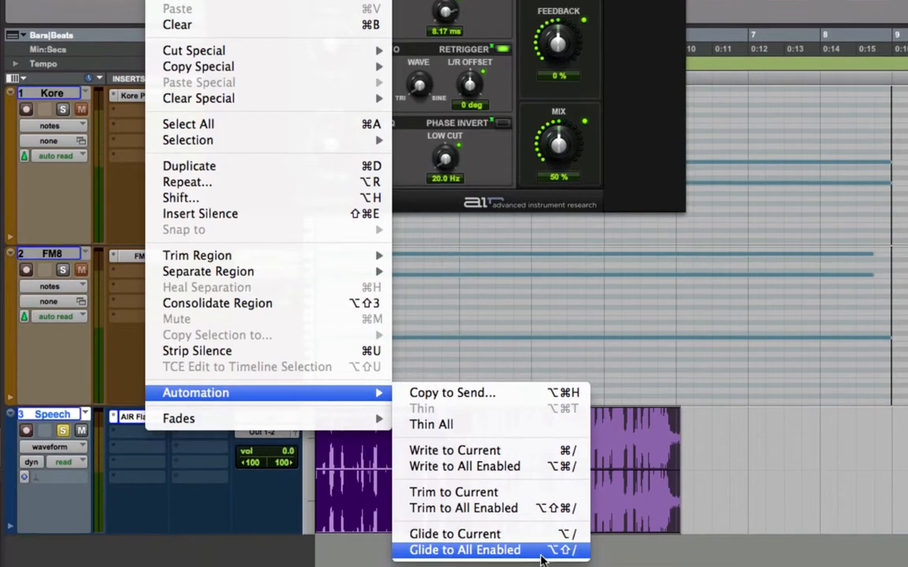
Apply Glide to All Enabled so the flanger returns to 0.27 Hz rate and 93.8 Hz low cut
left_click(464, 550)
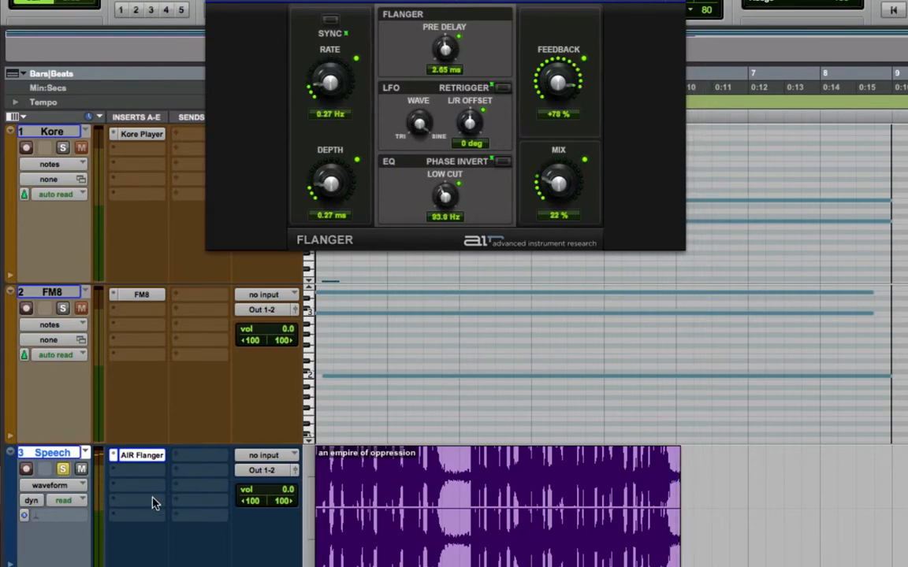
Insert AIR Distortion (stereo) in the Speech track slot after AIR Flanger
left_click(141, 455)
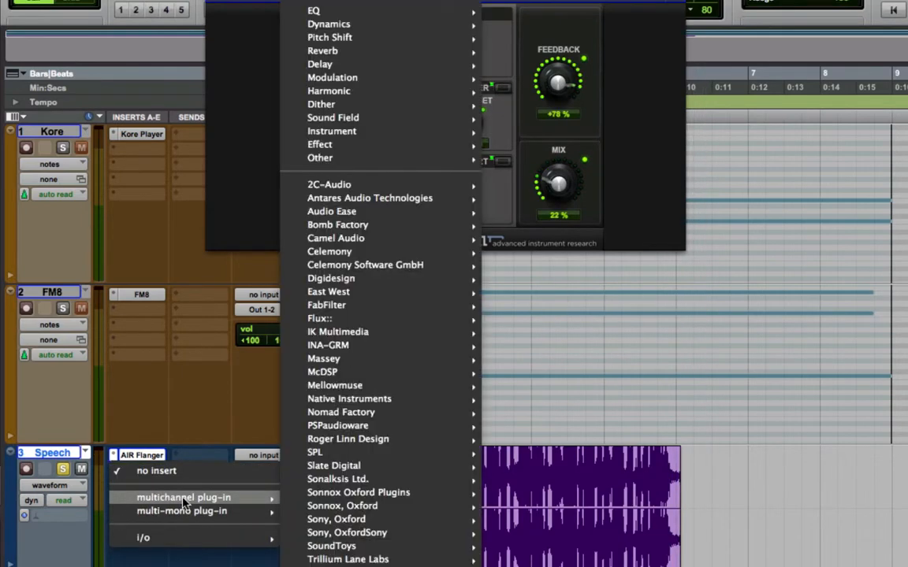
mouse_move(329, 90)
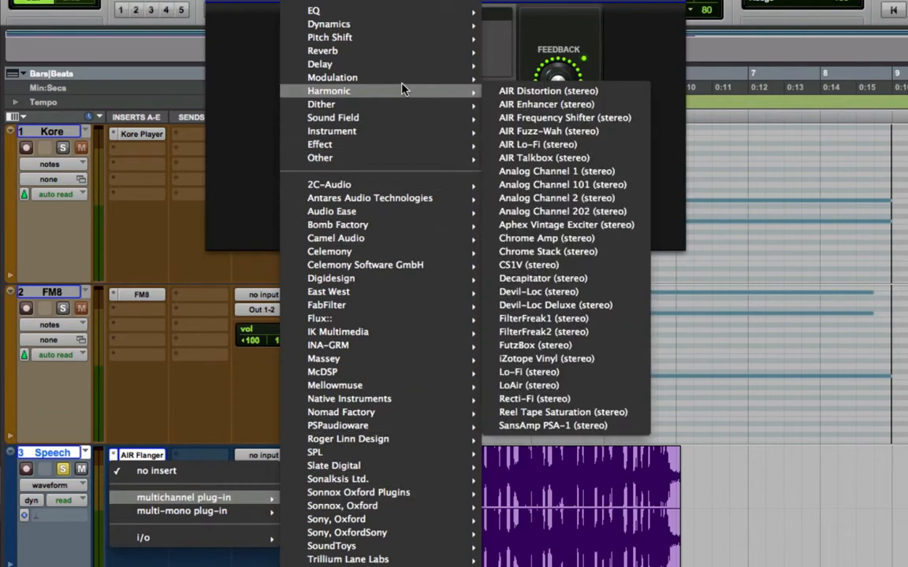
mouse_move(423, 95)
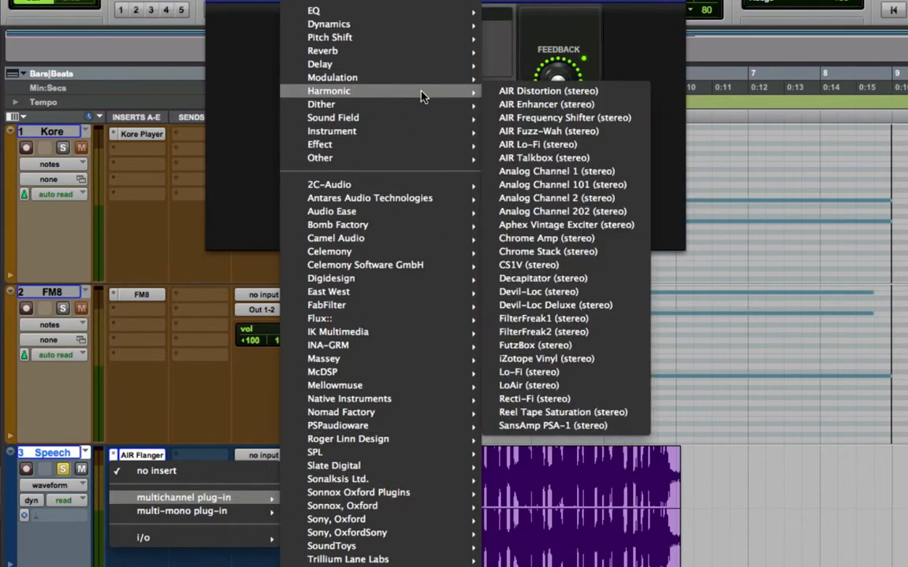
left_click(548, 91)
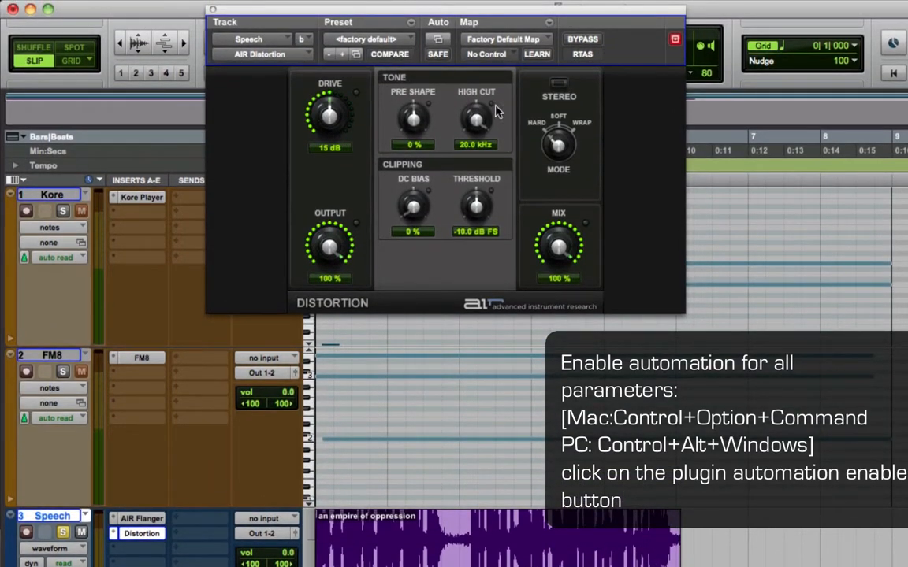
mouse_move(439, 44)
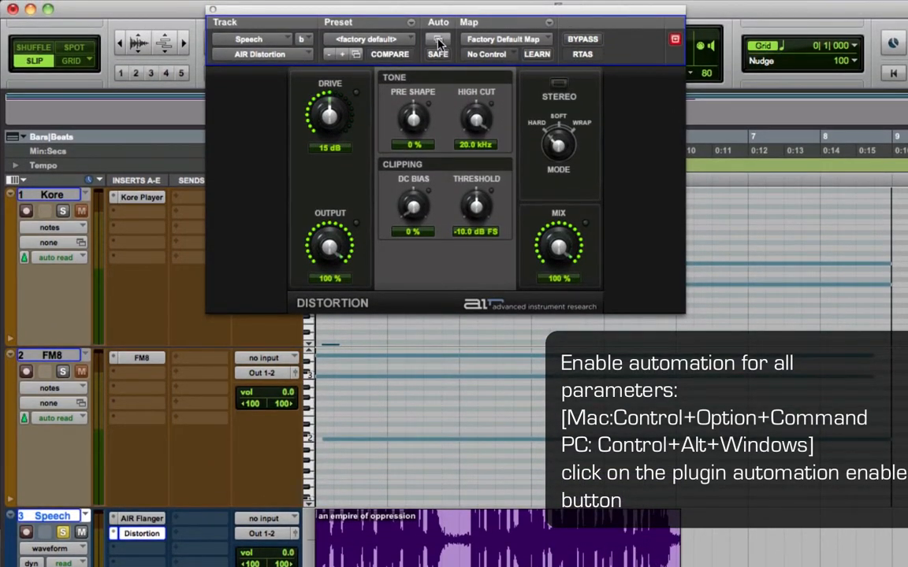
Latch-automate all AIR Distortion parameters, setting drive 3 dB and high cut 13.0 kHz
left_click(438, 40)
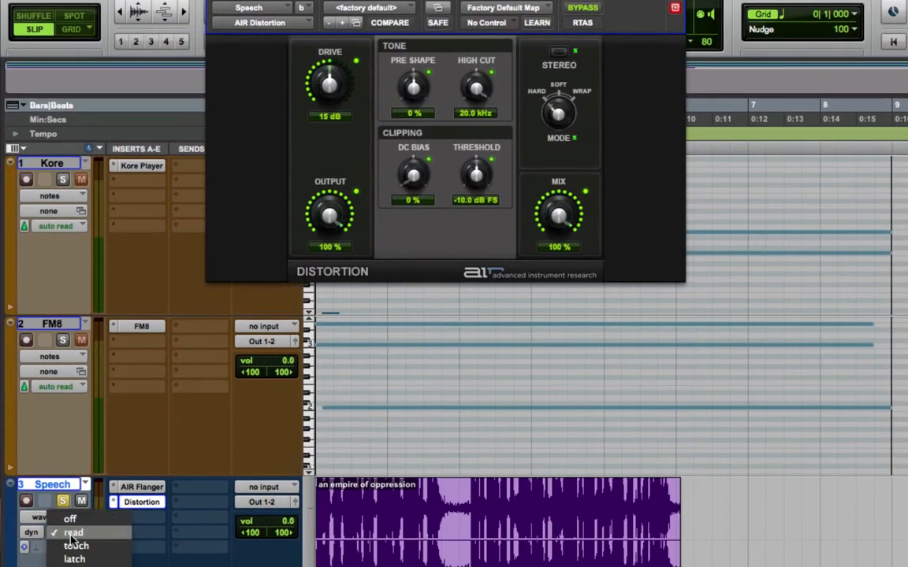
left_click(74, 559)
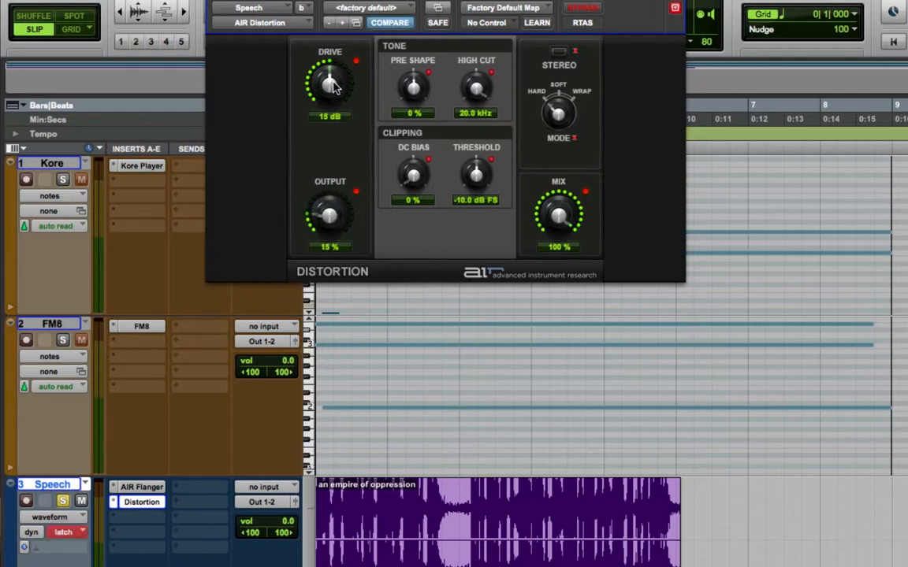
left_click_drag(330, 75, 330, 114)
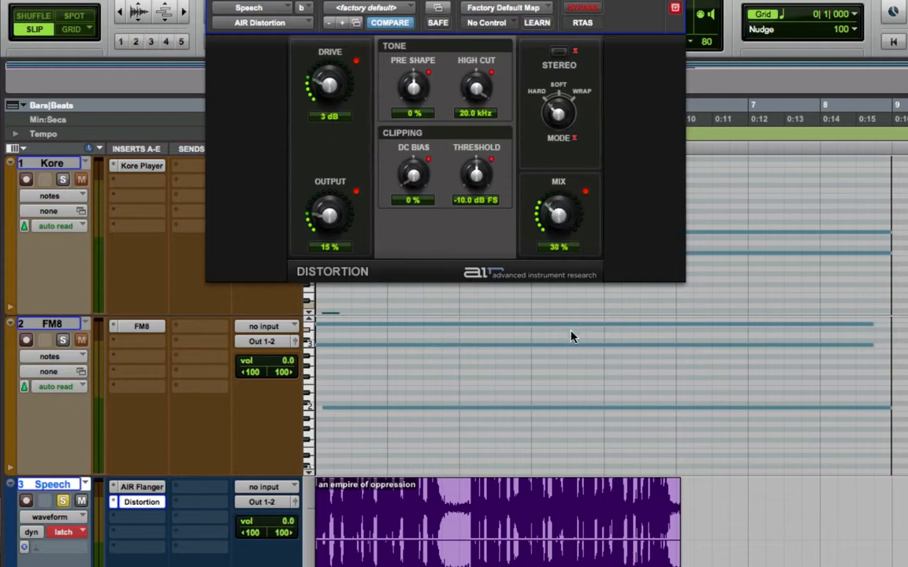
left_click_drag(476, 86, 476, 118)
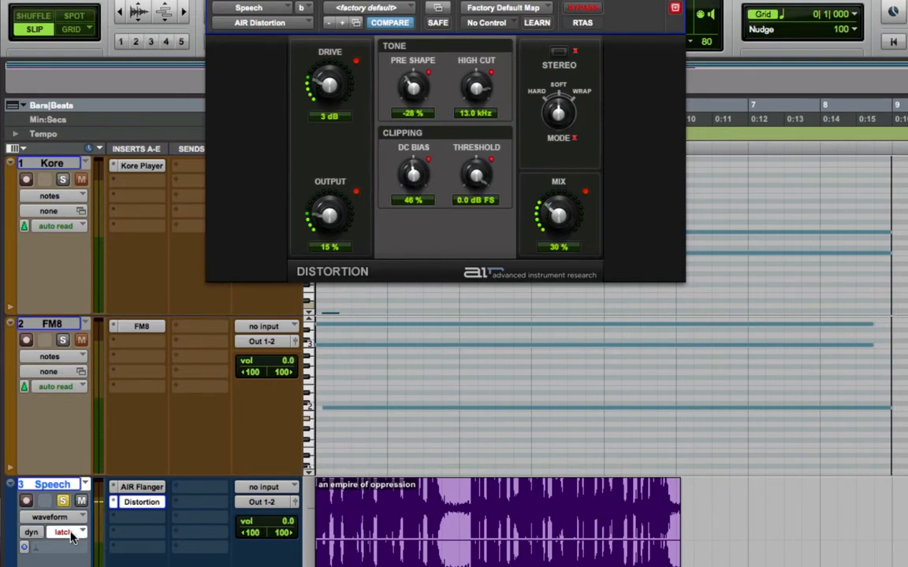
Put Speech on read and load 04 Solo Guitar (11 dB drive, 91% output, 61% mix)
left_click(65, 532)
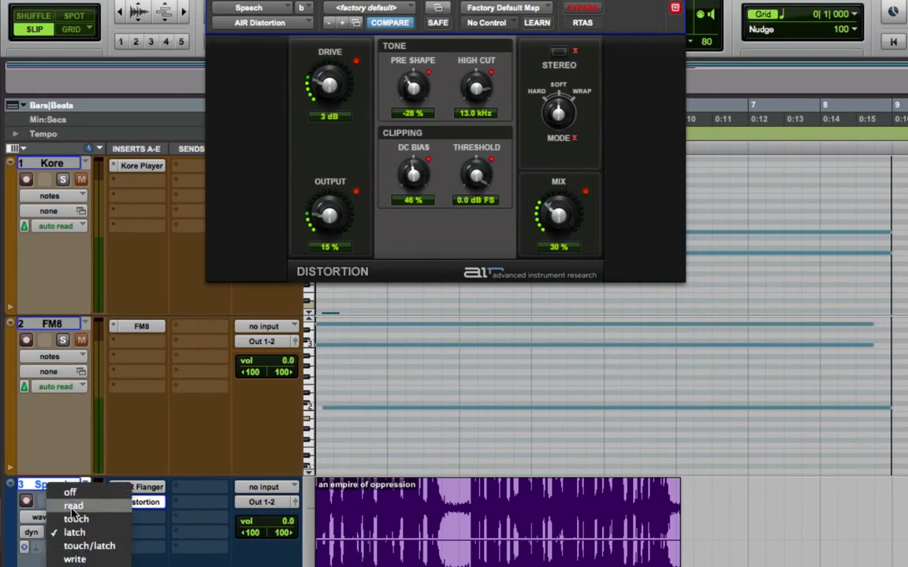
left_click(73, 505)
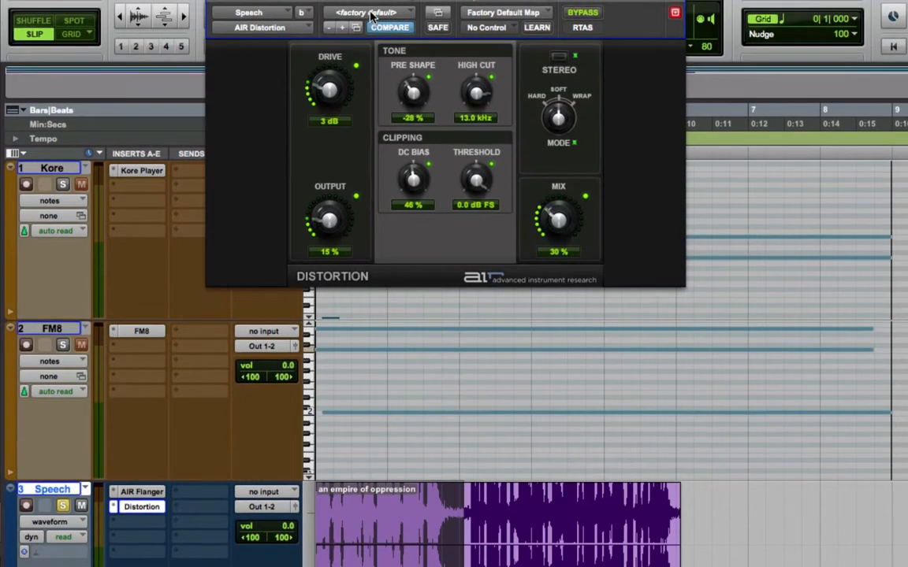
left_click(366, 12)
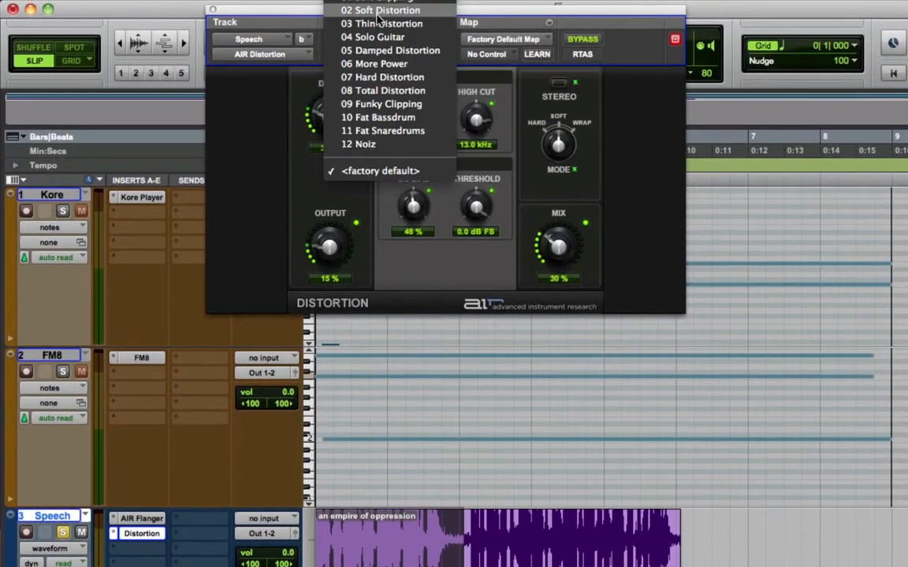
left_click(371, 37)
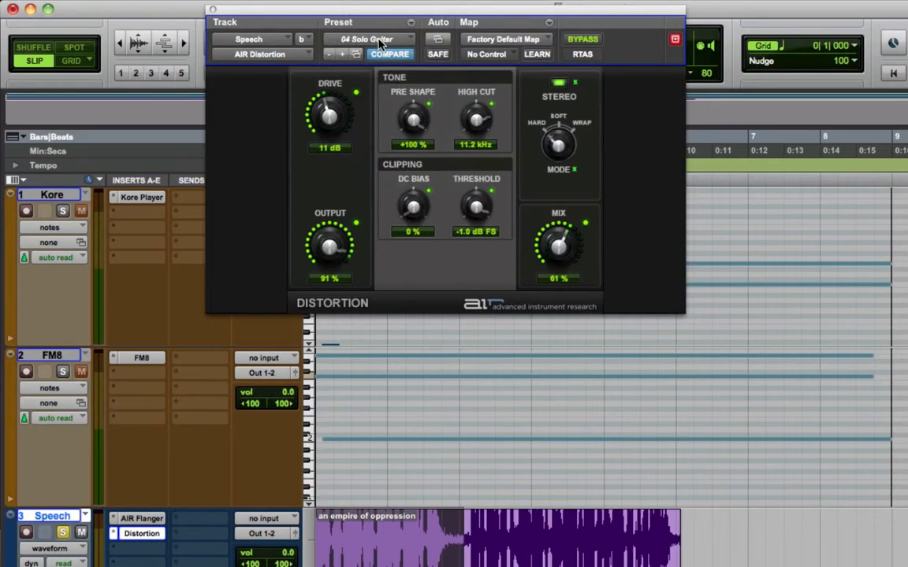
left_click(162, 9)
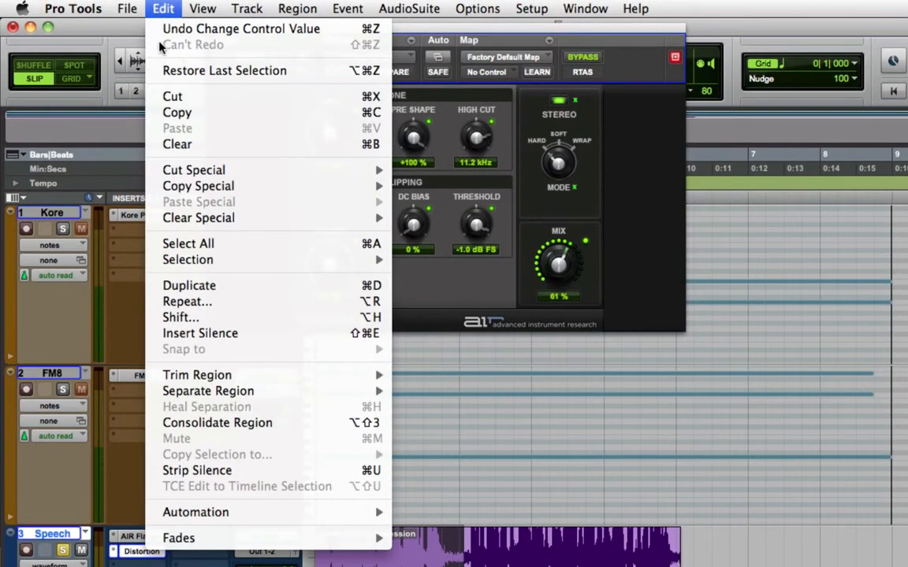
mouse_move(195, 512)
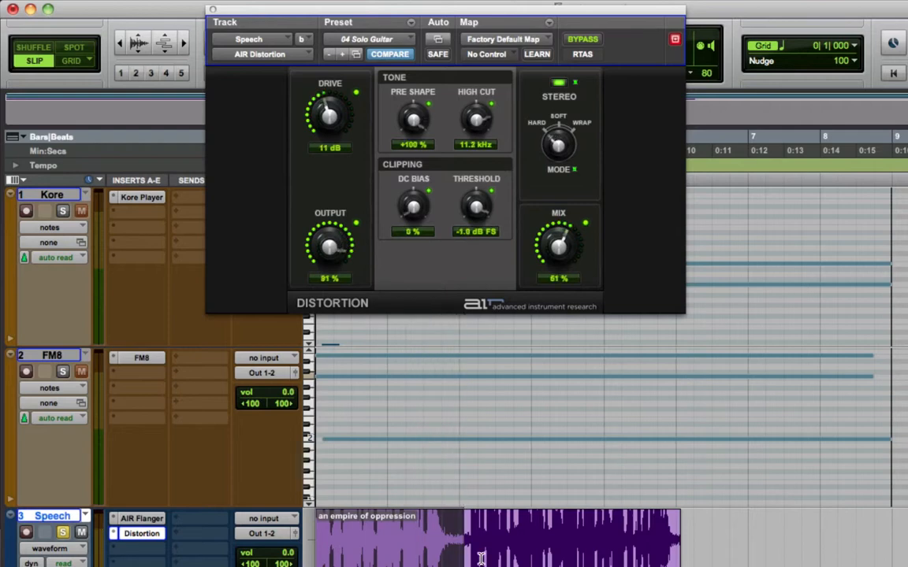
Audition Solo Guitar and Funky Clipping presets, then load 08 Total Distortion on AIR Distortion
scroll("down", 3)
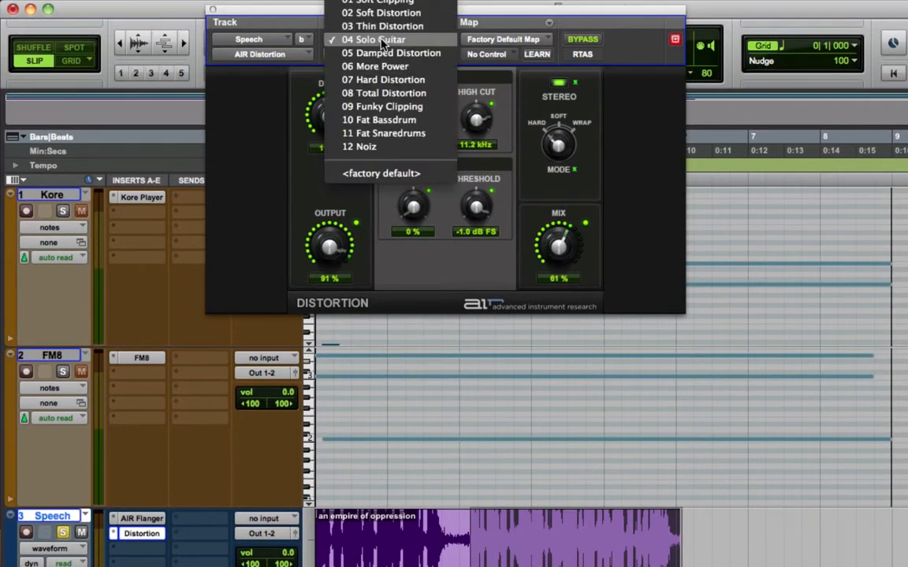
mouse_move(399, 79)
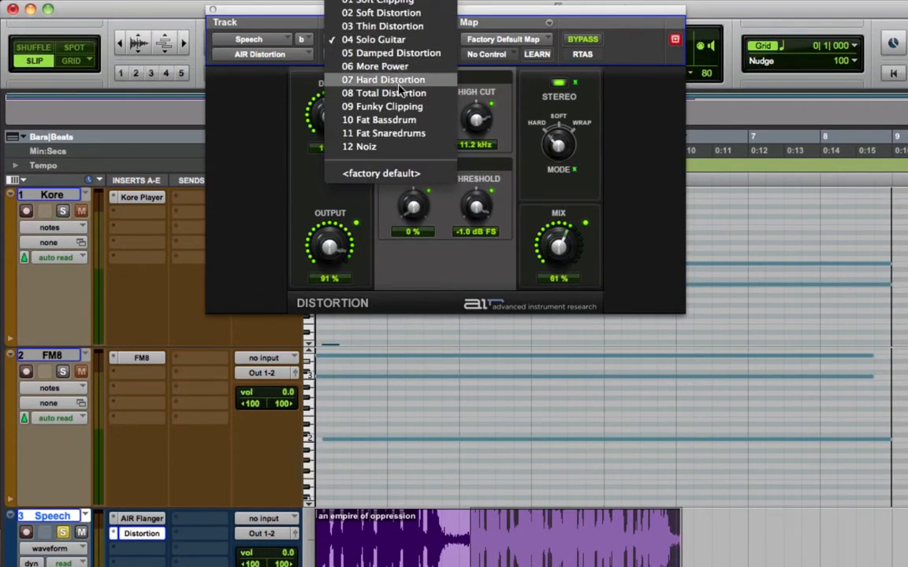
left_click(379, 40)
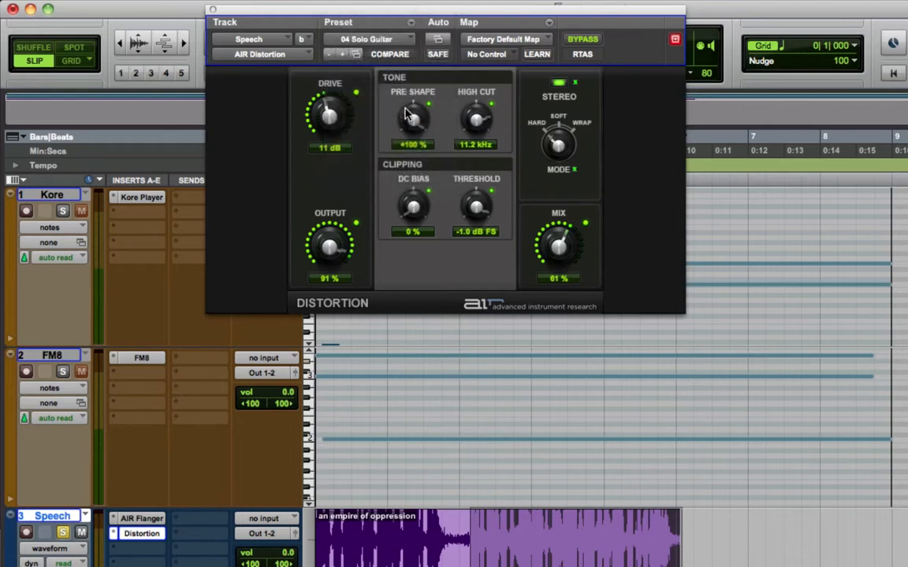
left_click(368, 39)
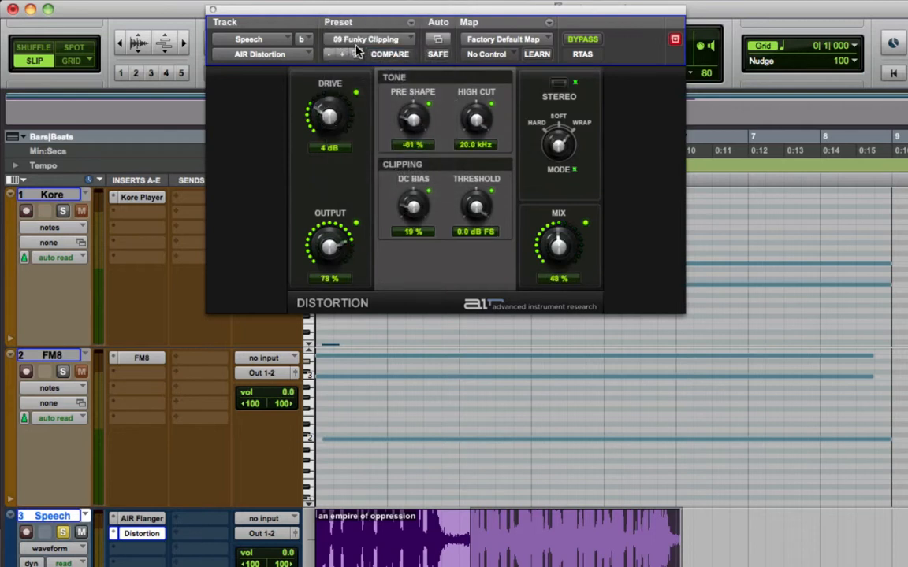
left_click(369, 39)
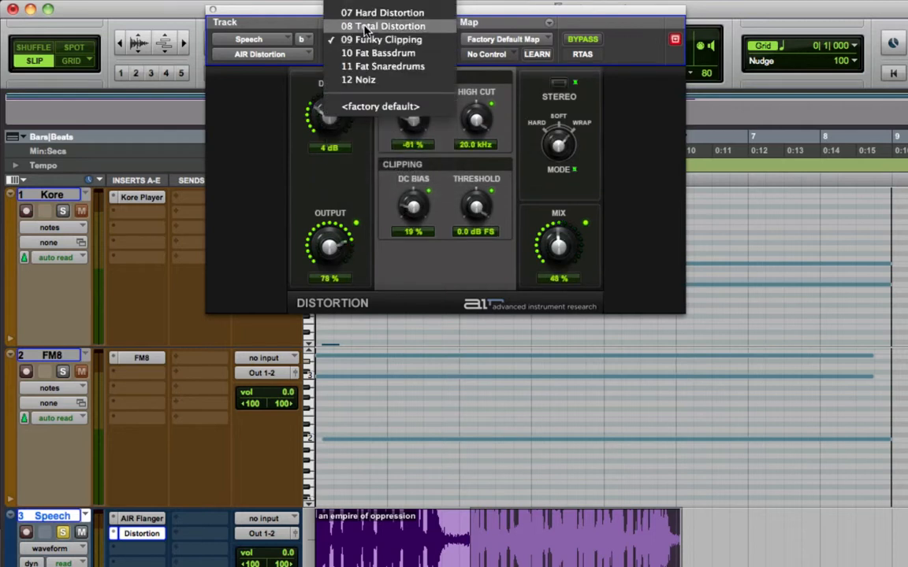
left_click(383, 26)
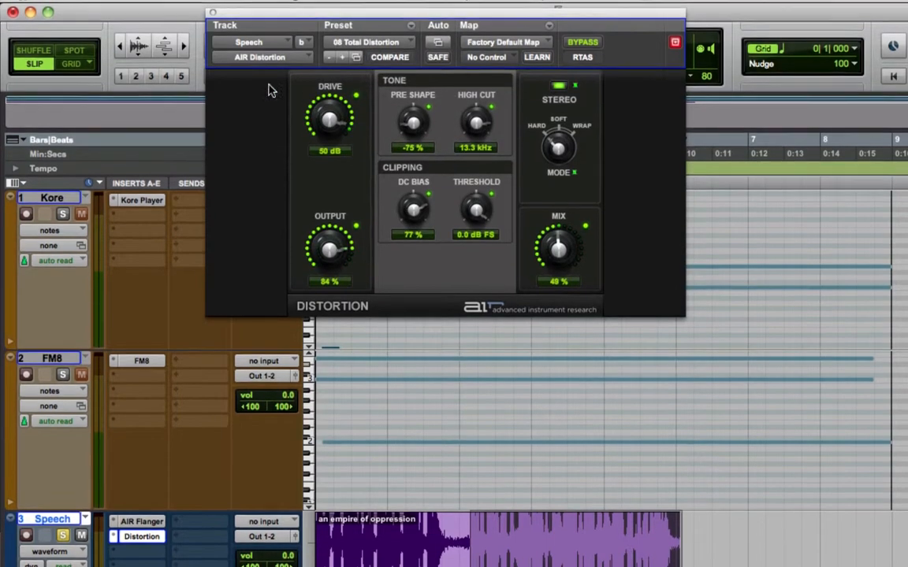
left_click(163, 8)
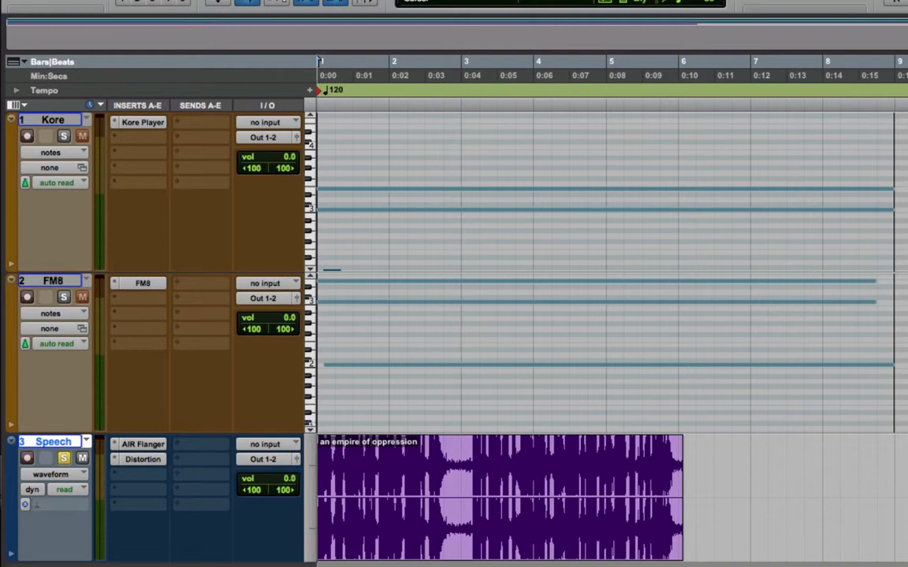
mouse_move(268, 271)
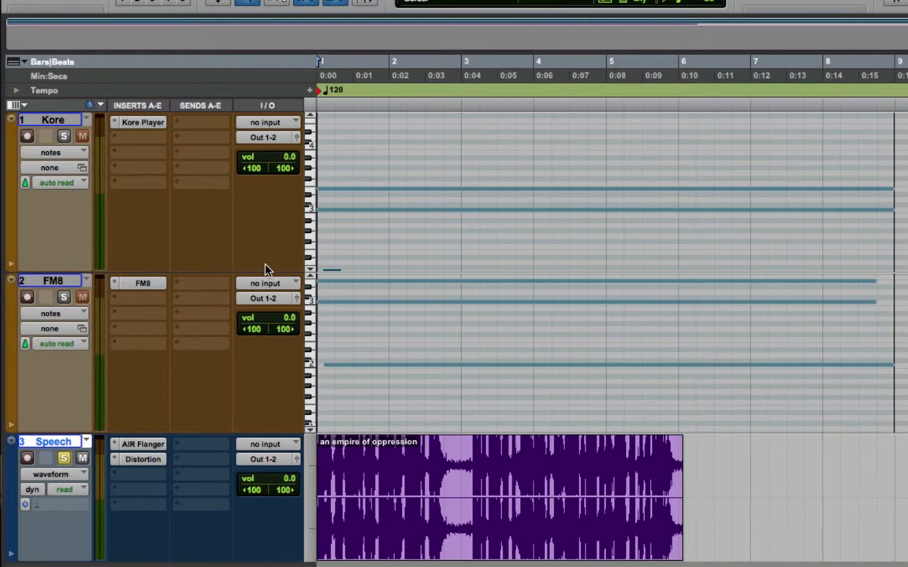
mouse_move(251, 433)
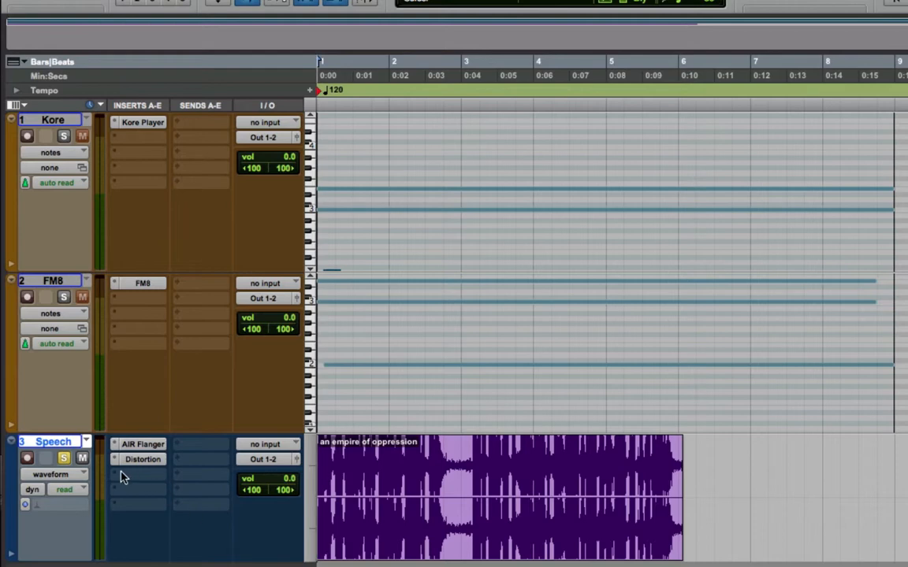
Insert McDSP FilterBank P6 (stereo) in the Speech track's third insert slot
left_click(138, 473)
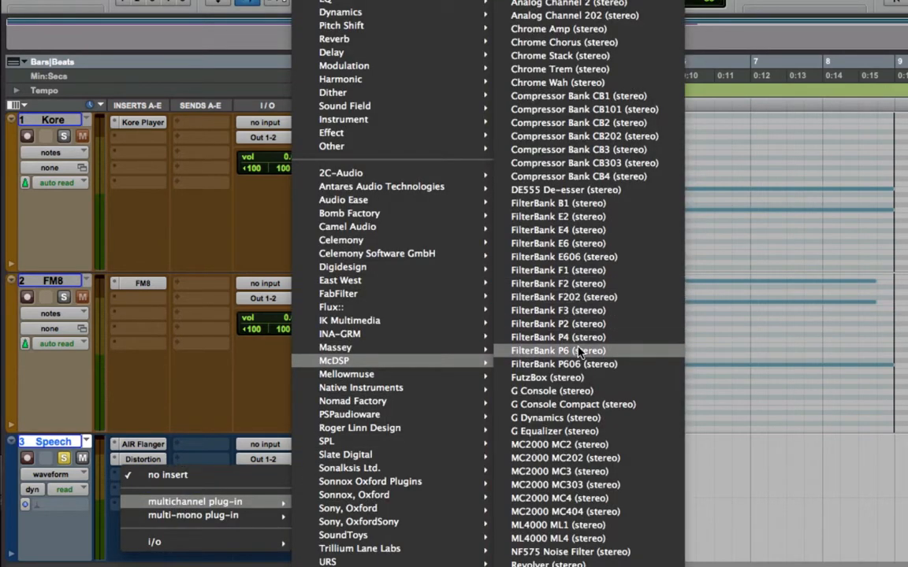
left_click(557, 350)
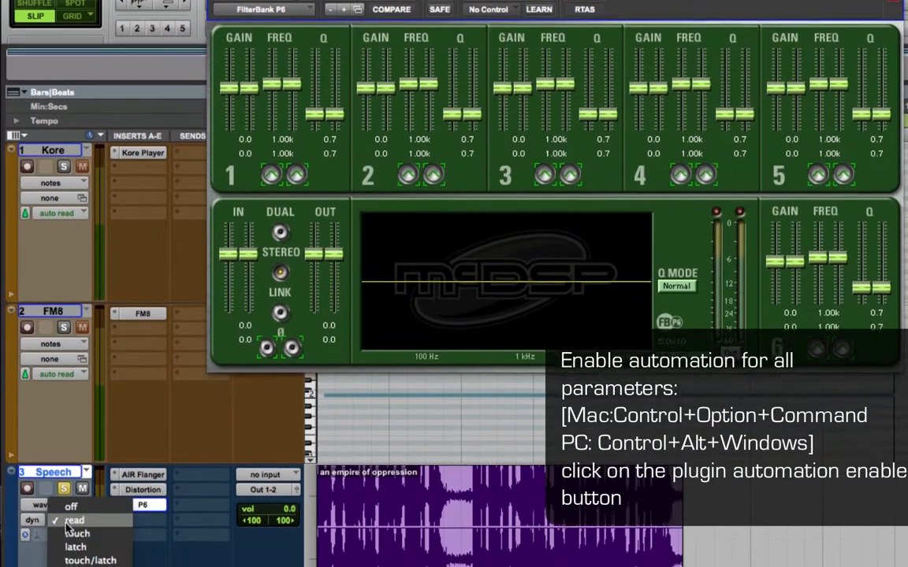
Switch the Speech track to latch automation, then back to Read
left_click(75, 546)
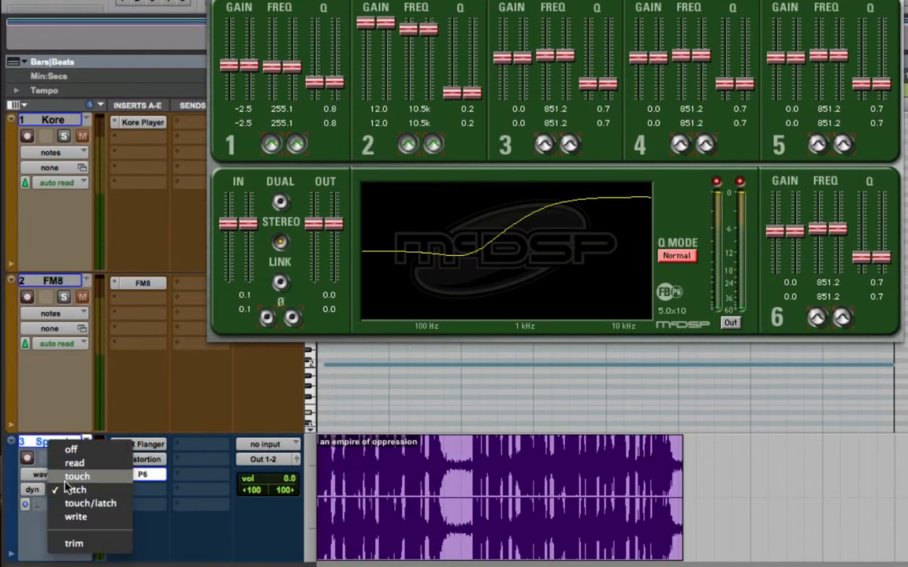
left_click(74, 462)
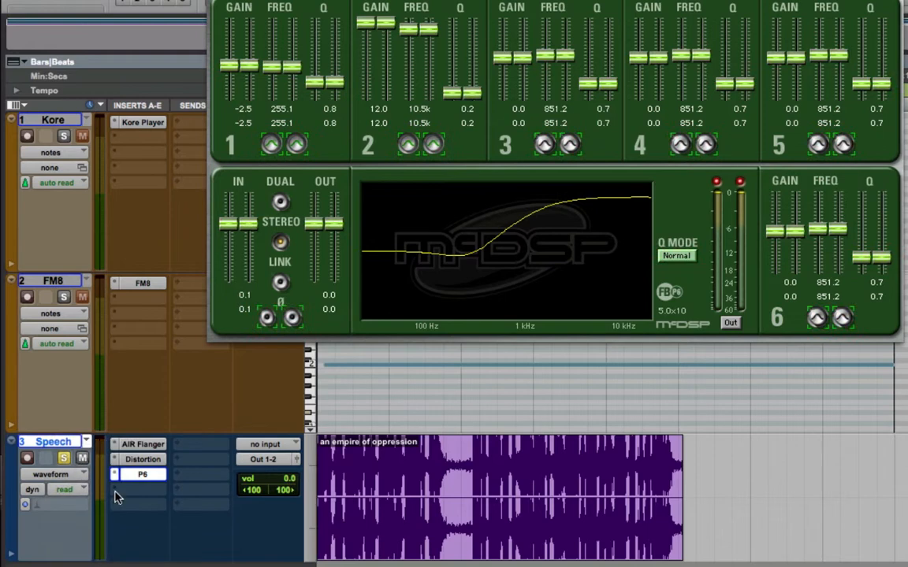
mouse_move(408, 251)
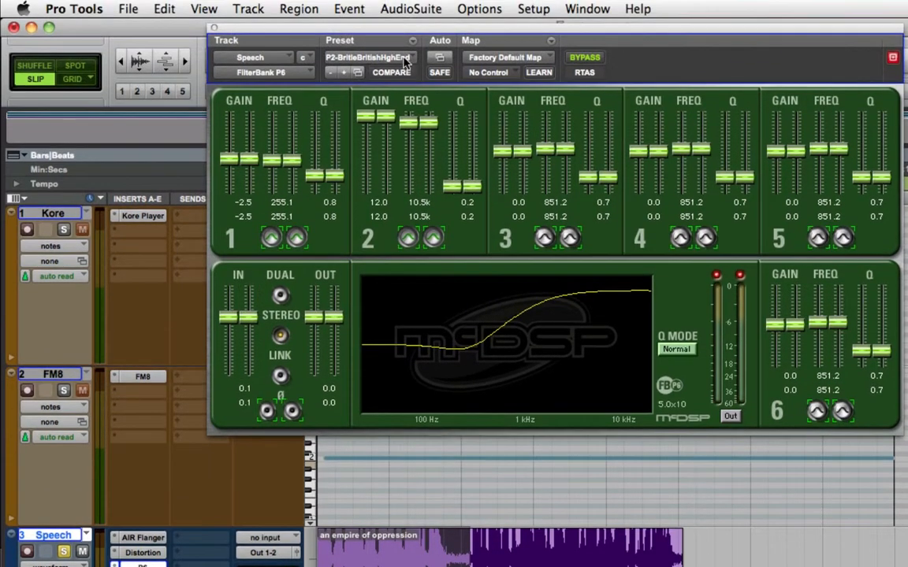
Load the P6-ZigZag preset and glide all enabled FilterBank parameters to it
left_click(366, 56)
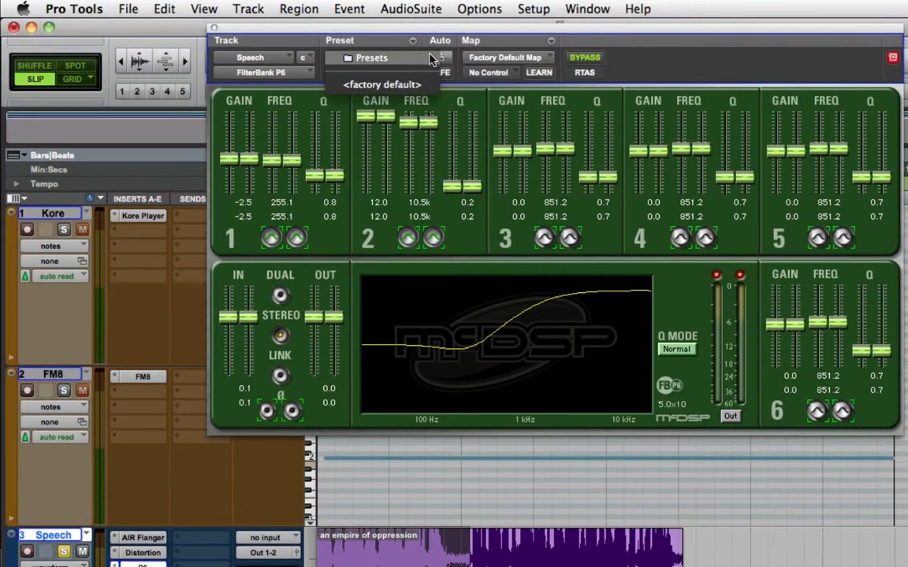
left_click(491, 97)
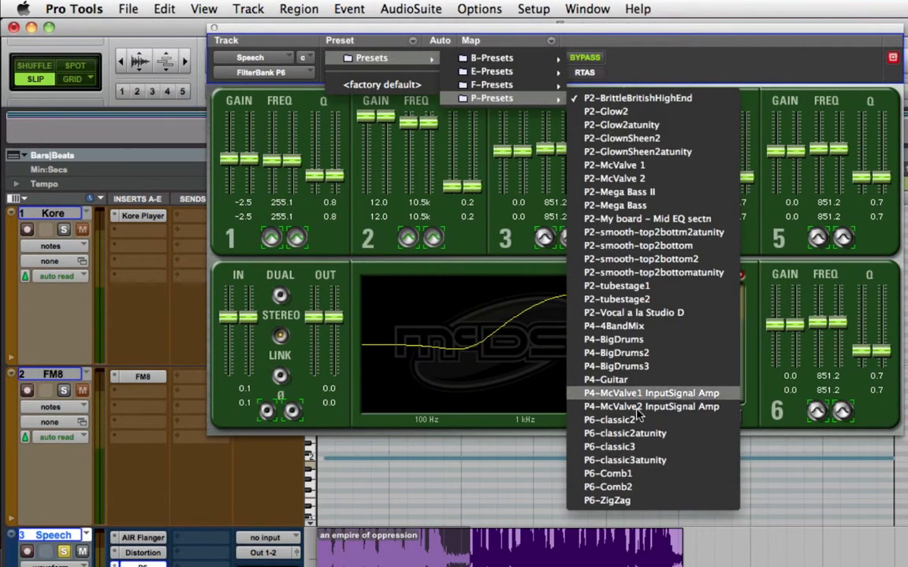
left_click(606, 500)
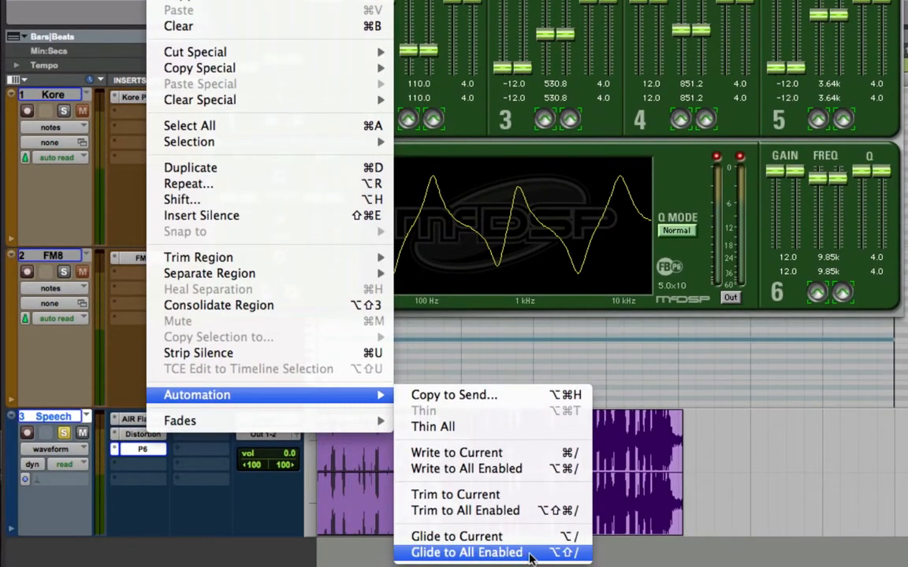
left_click(466, 552)
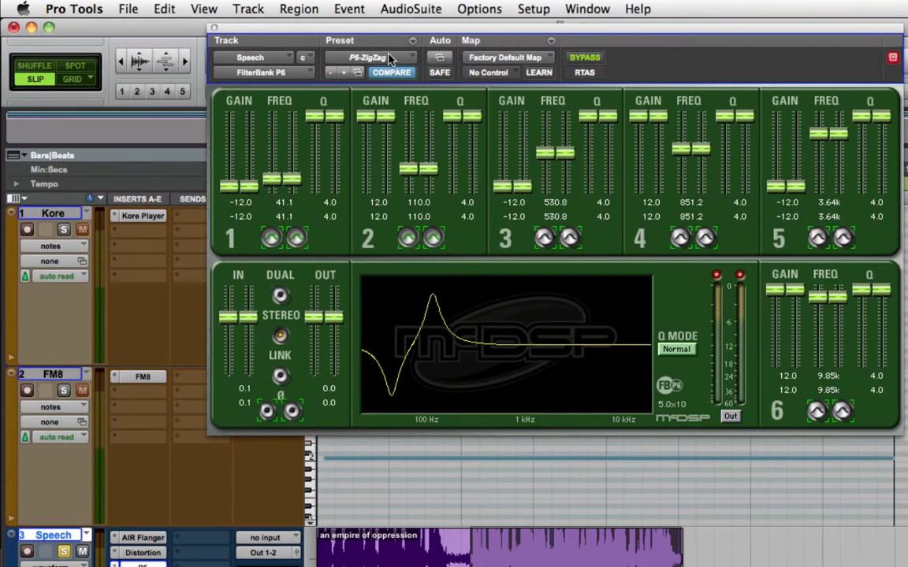
Try the P2-smooth-top2bottomatunity preset and apply Trim to All Enabled
left_click(370, 56)
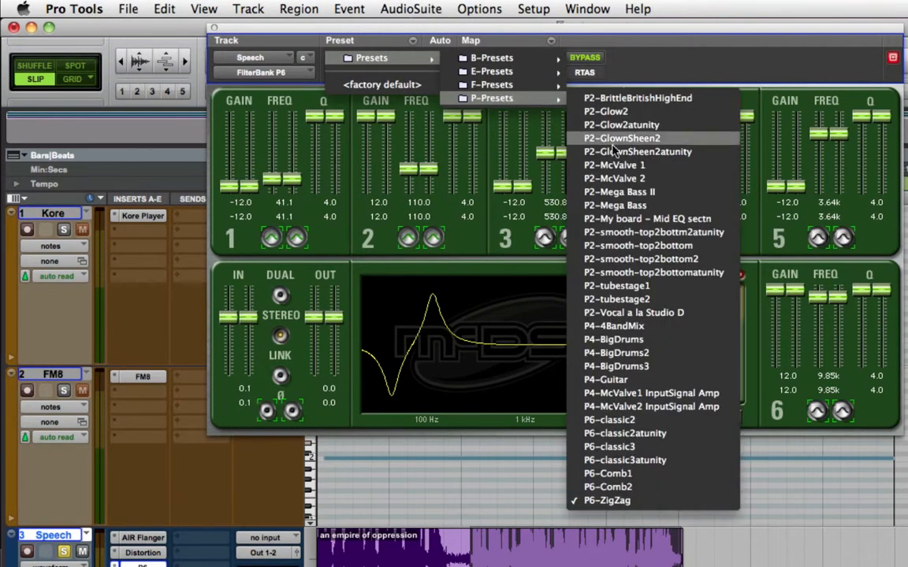
mouse_move(660, 286)
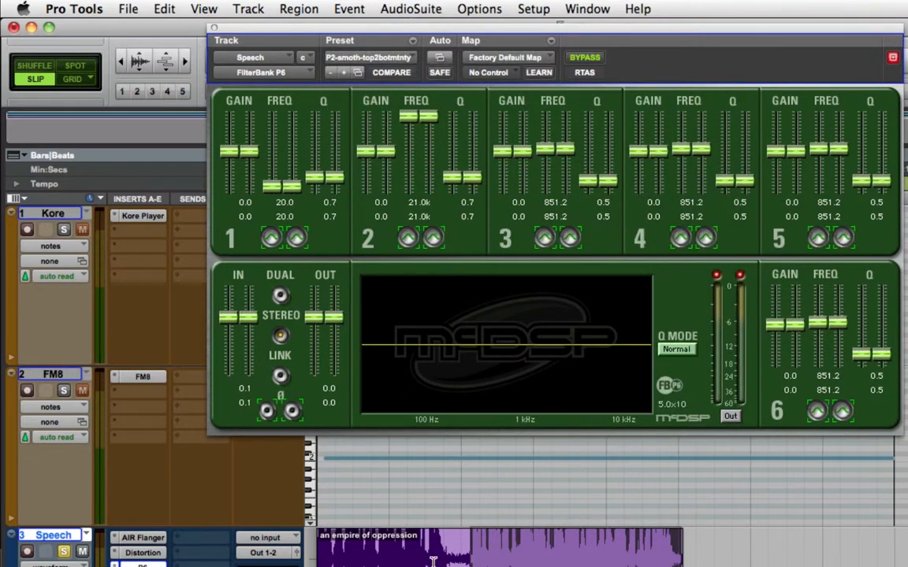
left_click(164, 8)
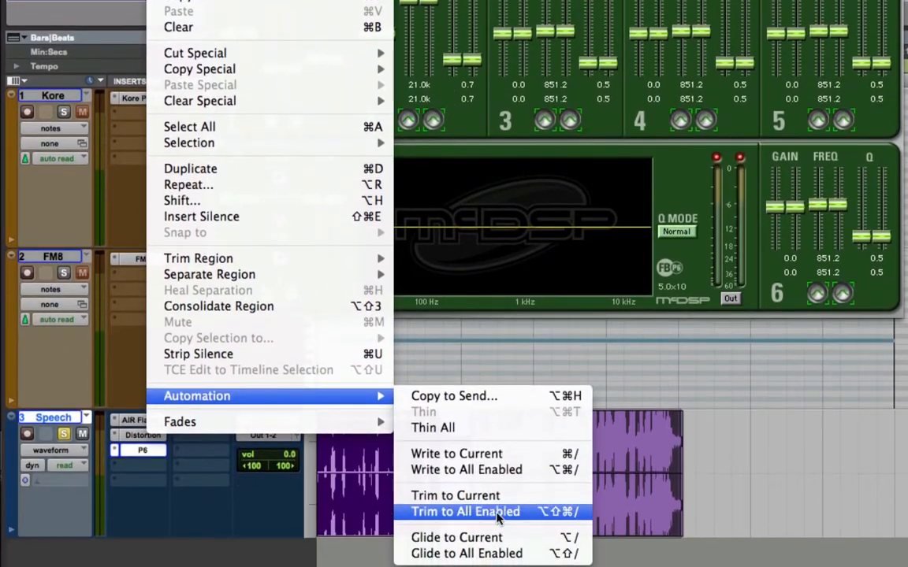
left_click(464, 511)
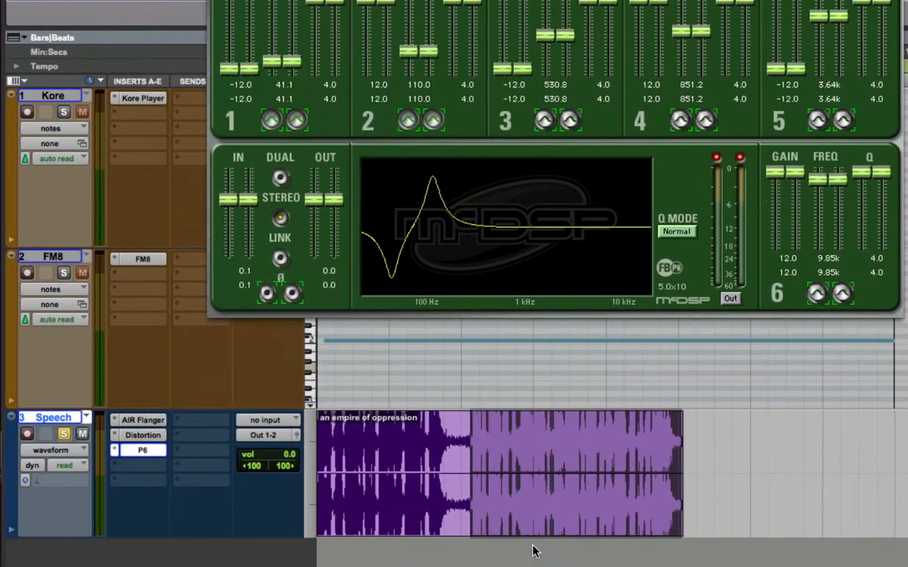